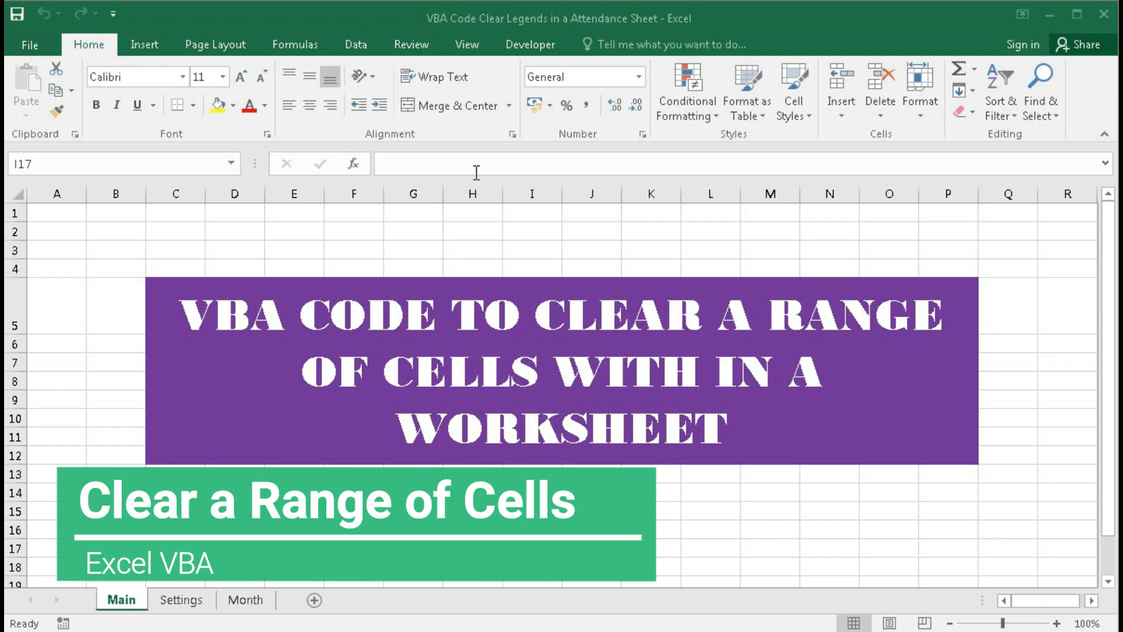
Step: Open the Month sheet tab holding the May 2021 attendance grid
click(246, 600)
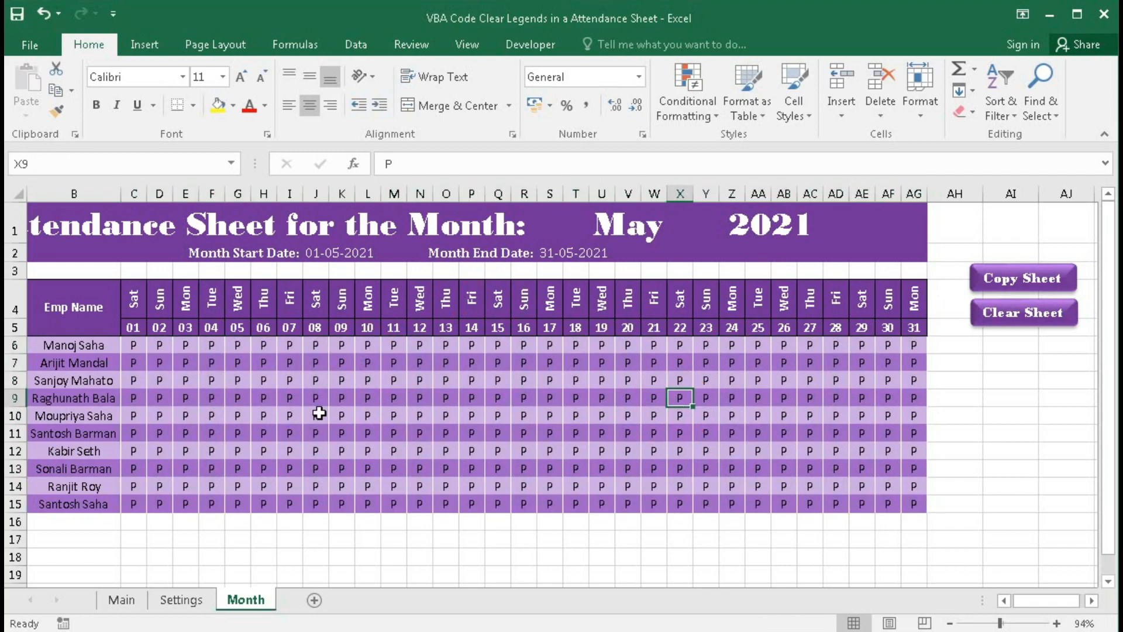
drag(132, 344, 800, 468)
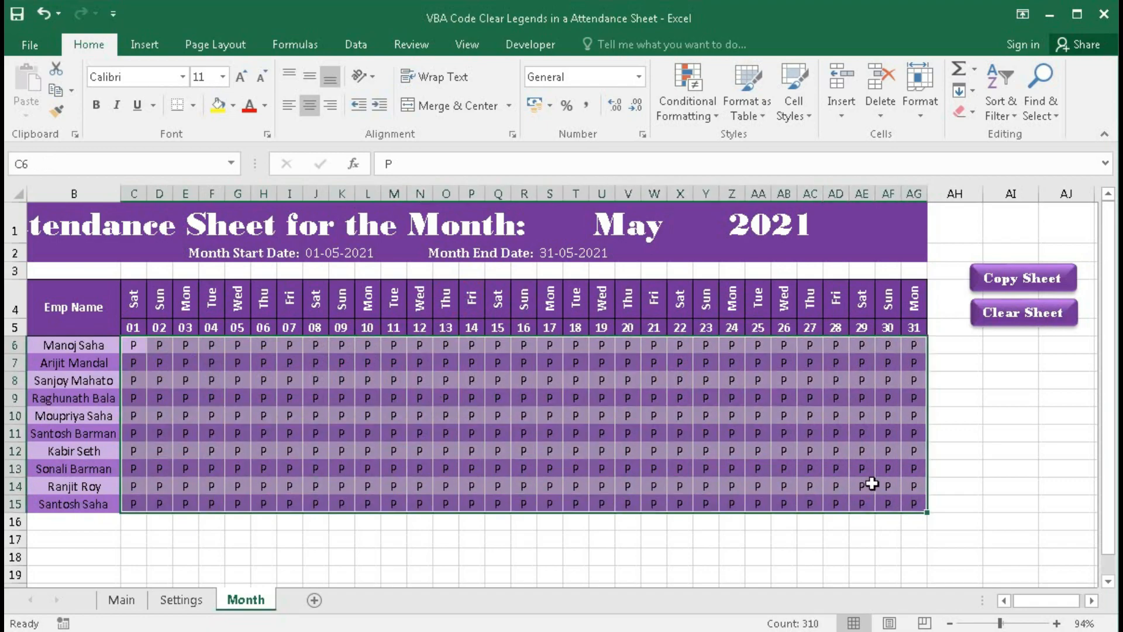
click(576, 433)
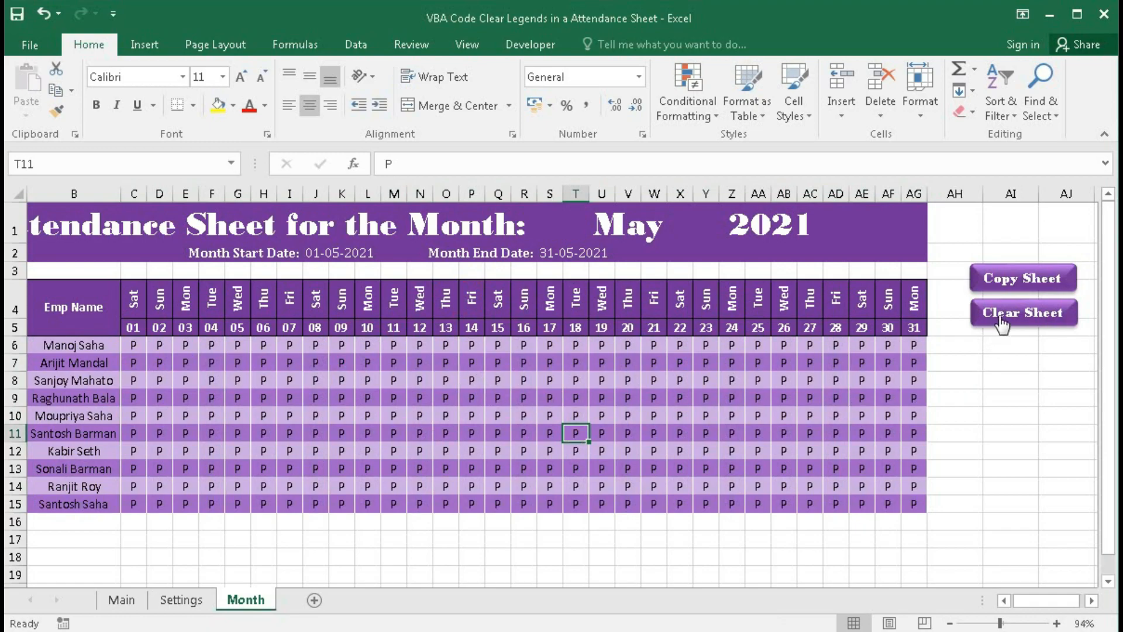
Step: Run the Clear Sheet button to wipe the P entries from all ten employee rows
click(1022, 312)
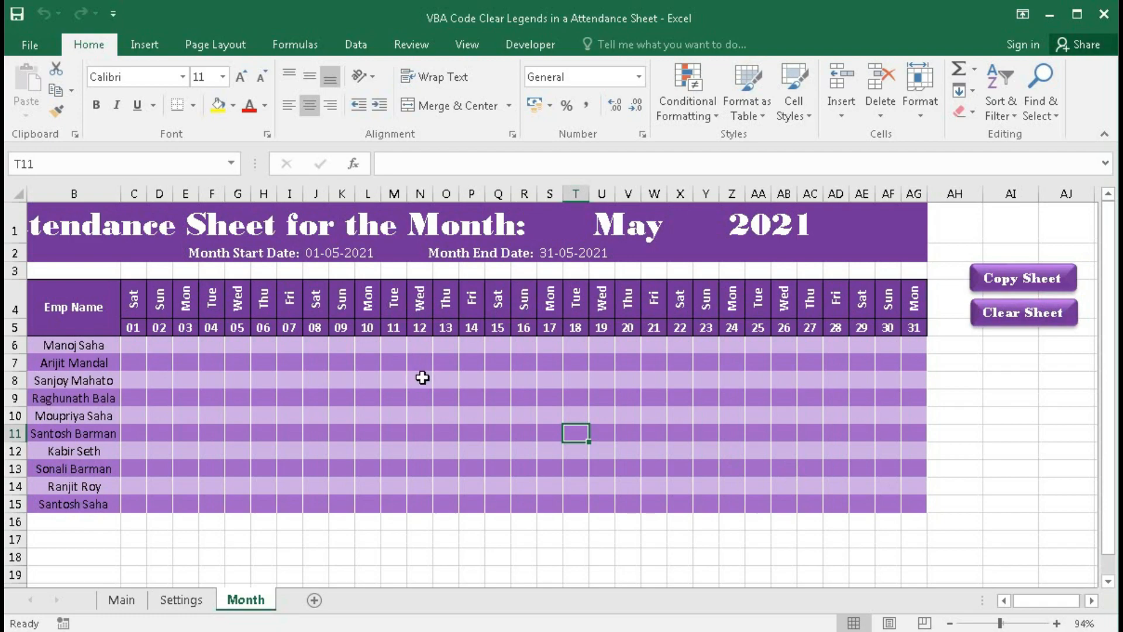
mouse_move(459, 392)
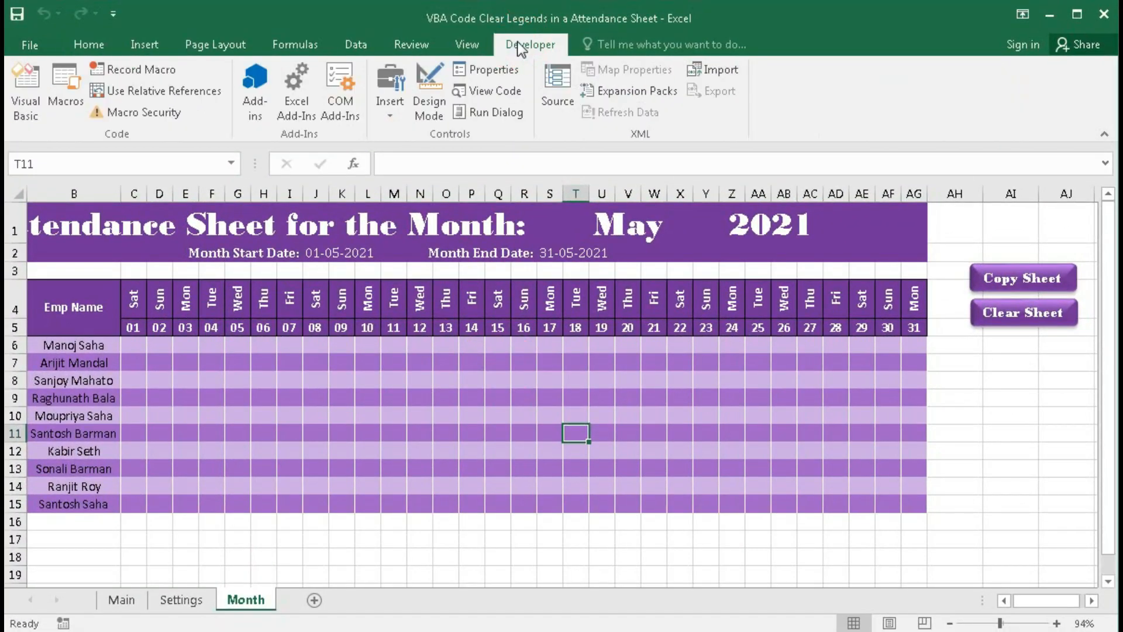
click(25, 93)
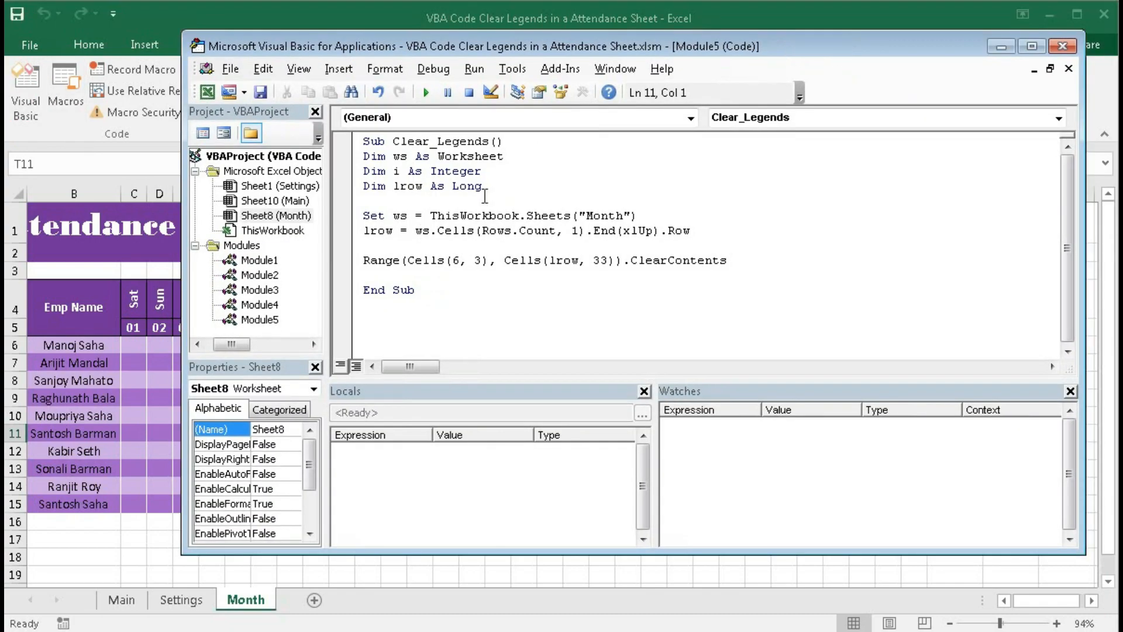
key(ctrl+a)
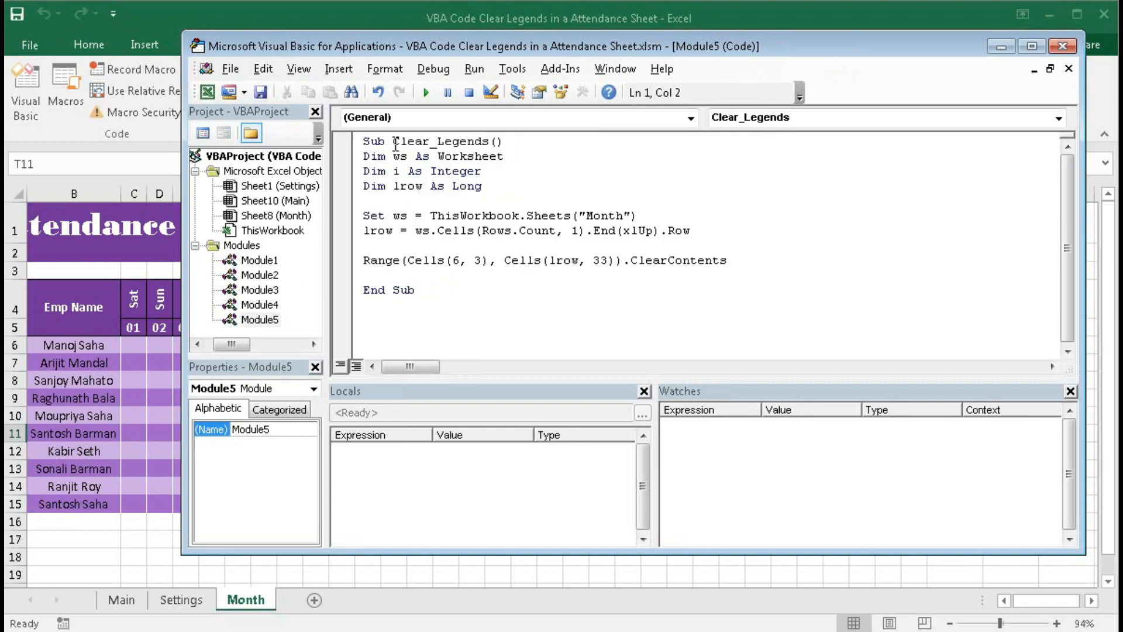
double_click(441, 141)
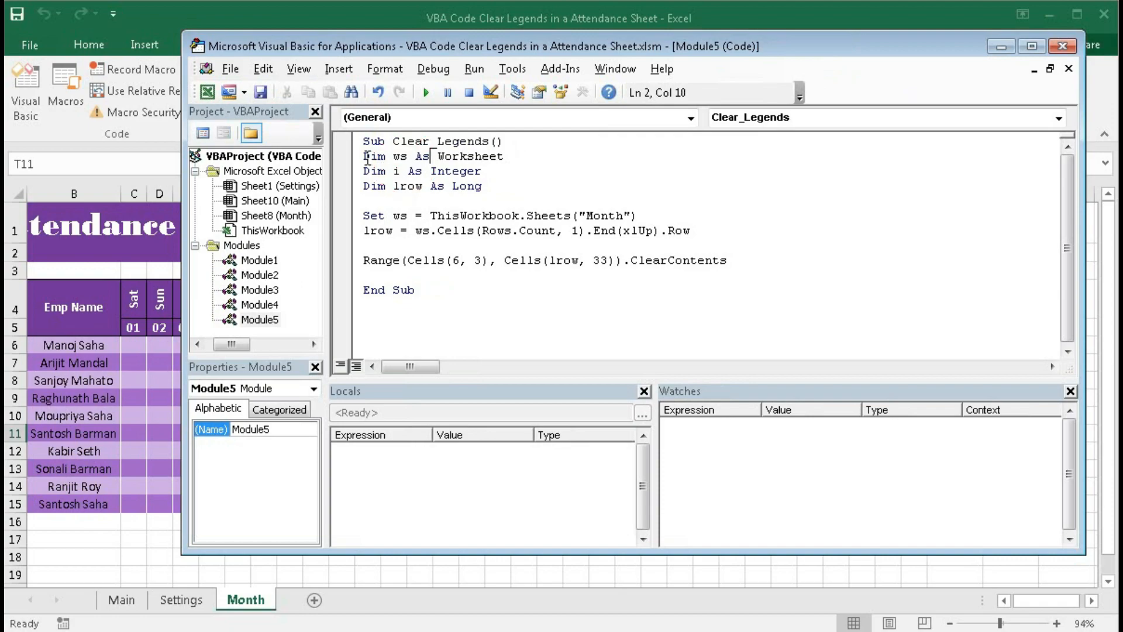
drag(363, 156, 480, 185)
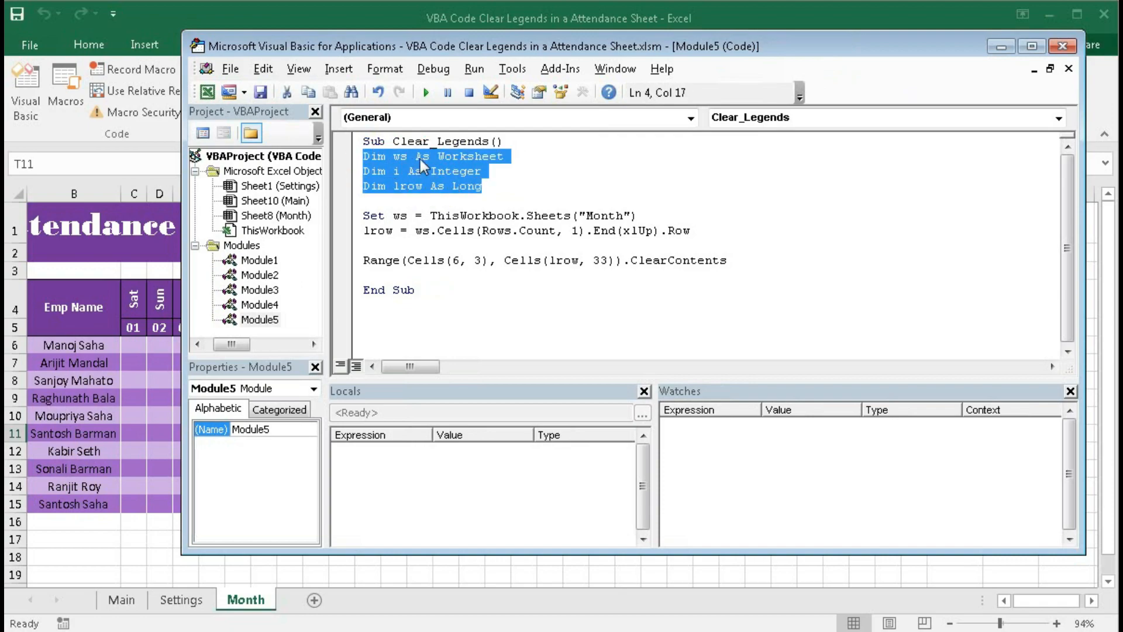
mouse_move(464, 186)
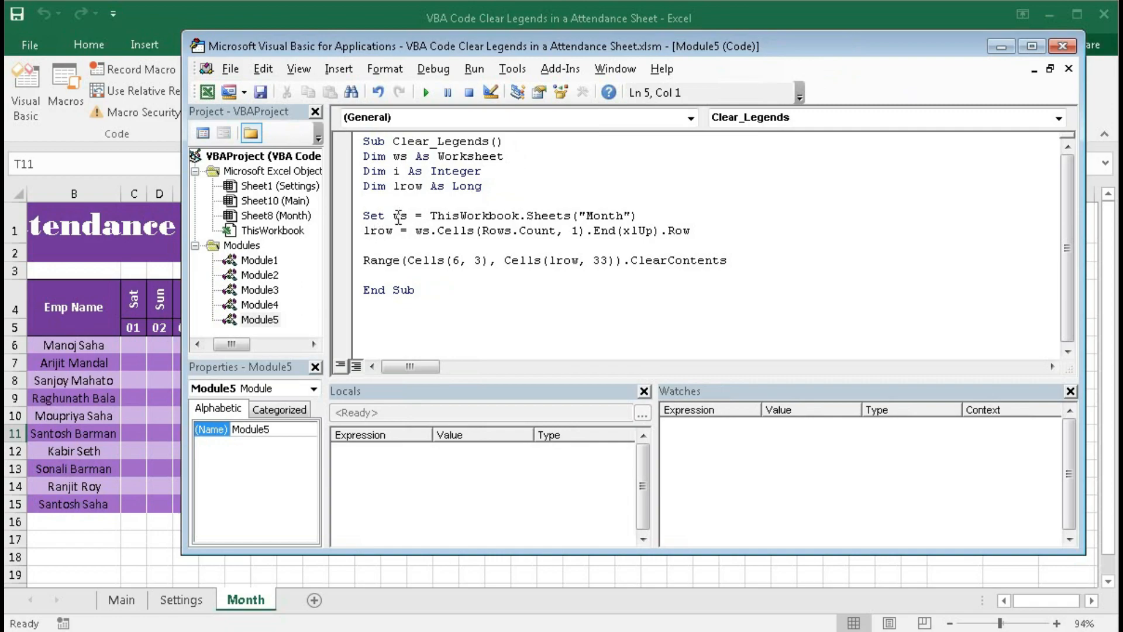
double_click(399, 216)
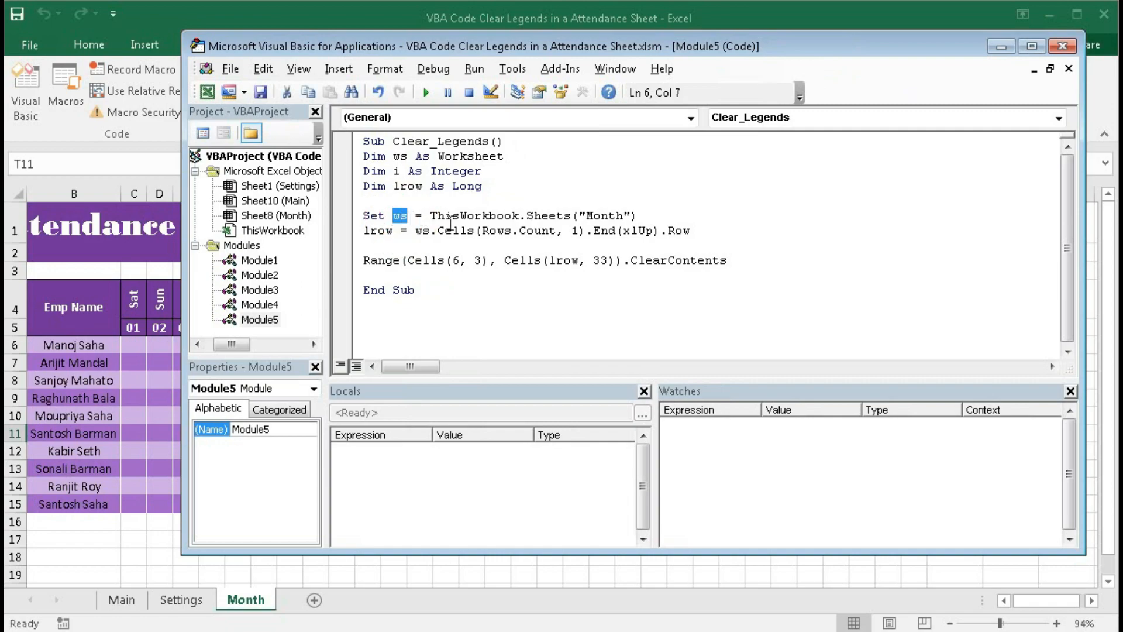
double_click(602, 216)
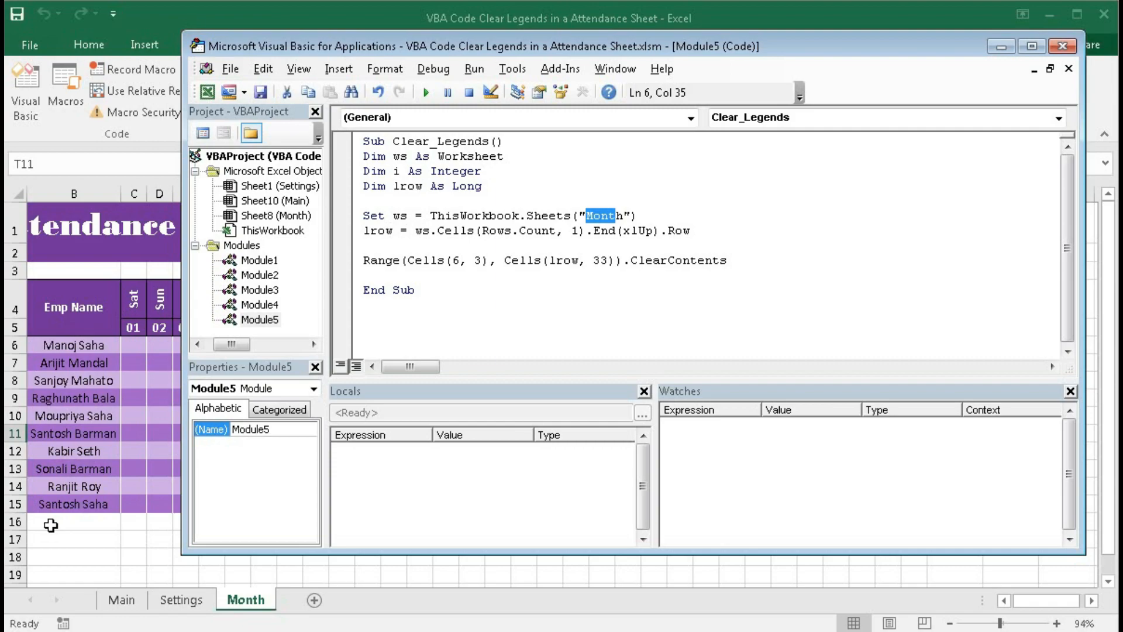
mouse_move(422, 227)
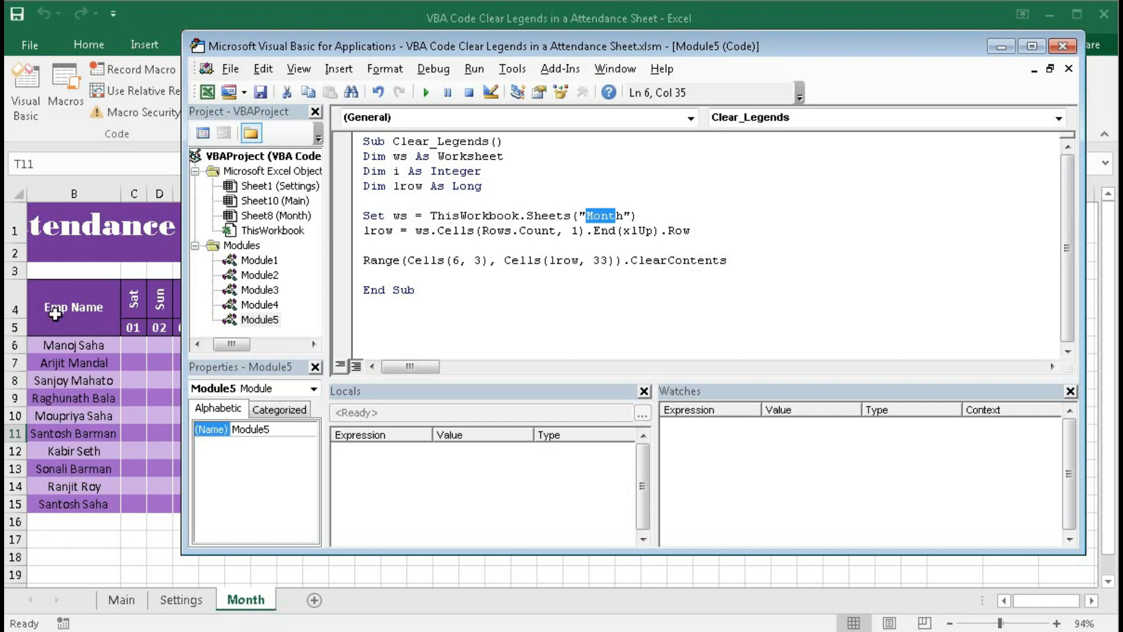
mouse_move(89, 491)
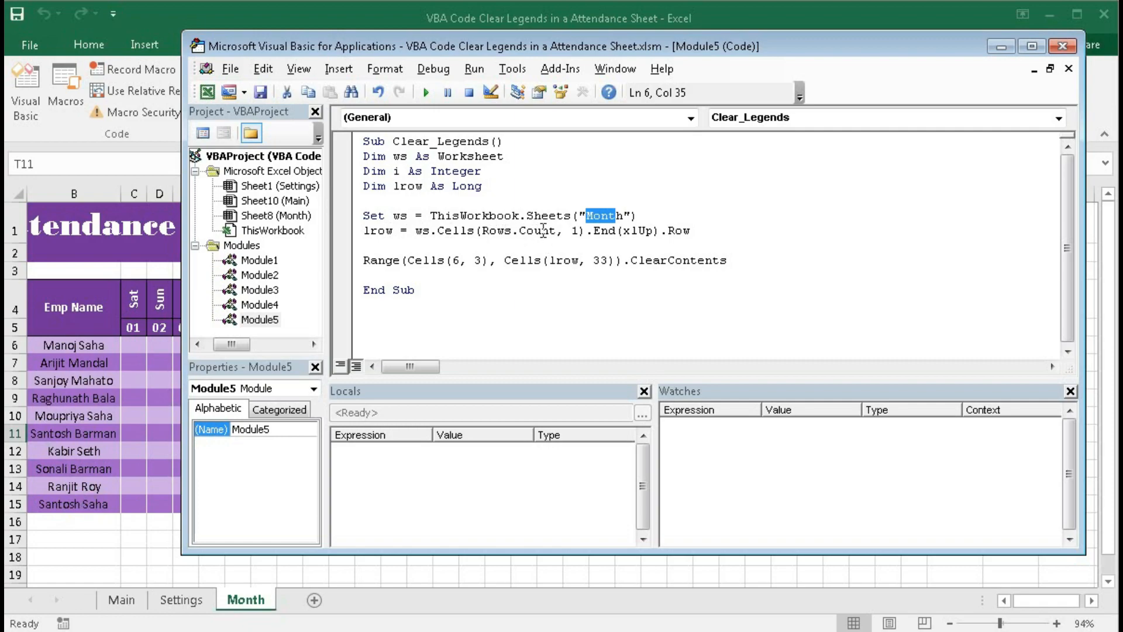
mouse_move(387, 267)
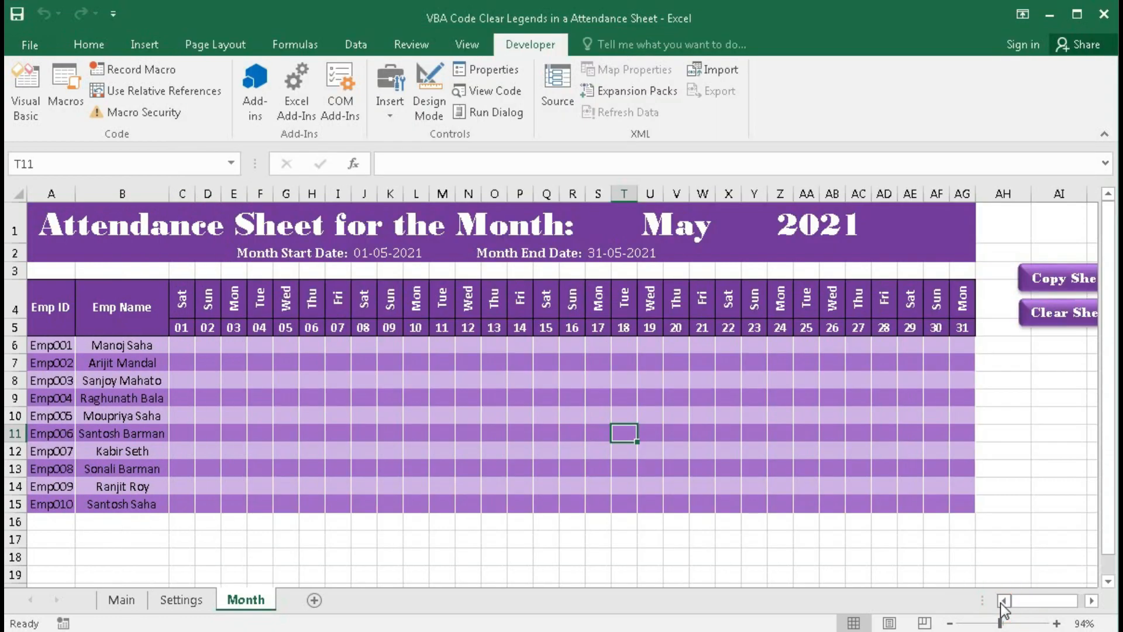
click(50, 504)
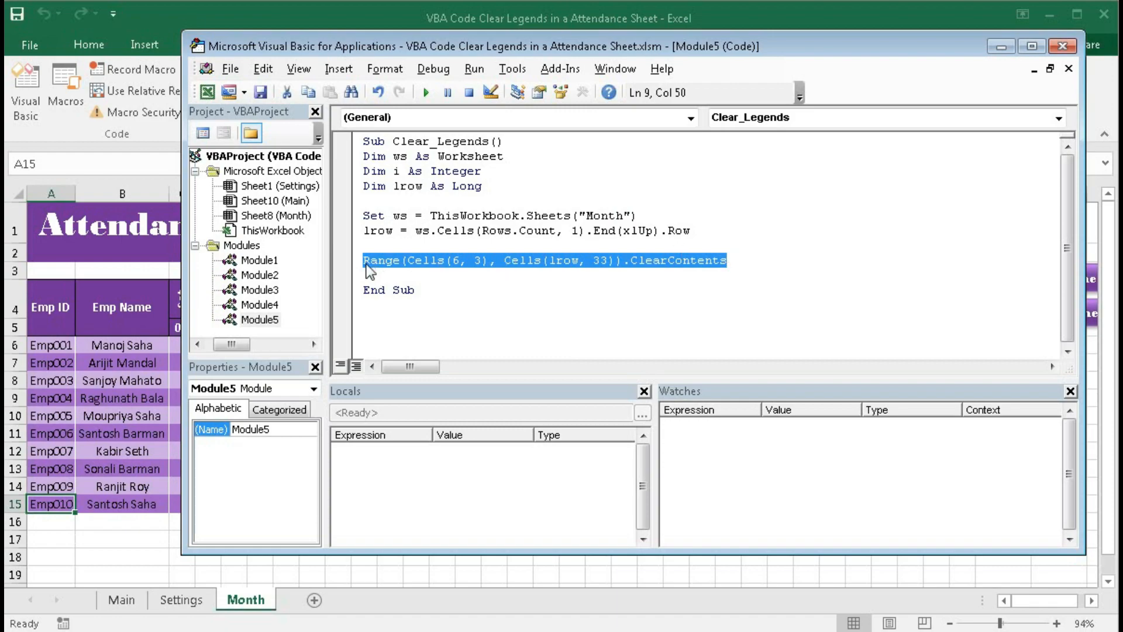
mouse_move(433, 268)
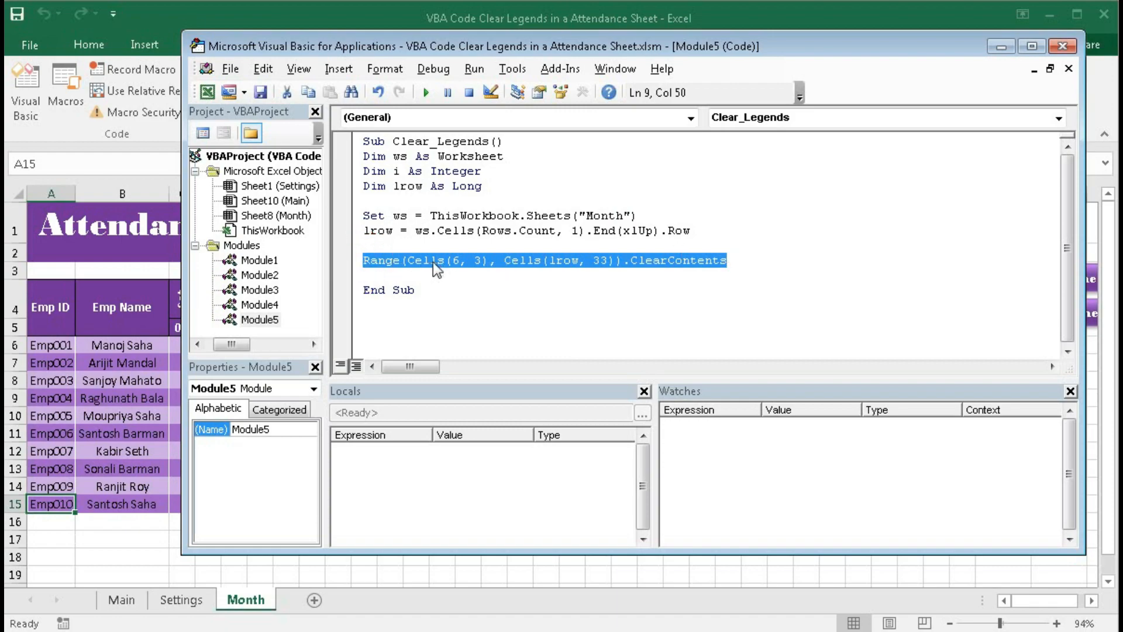
mouse_move(488, 271)
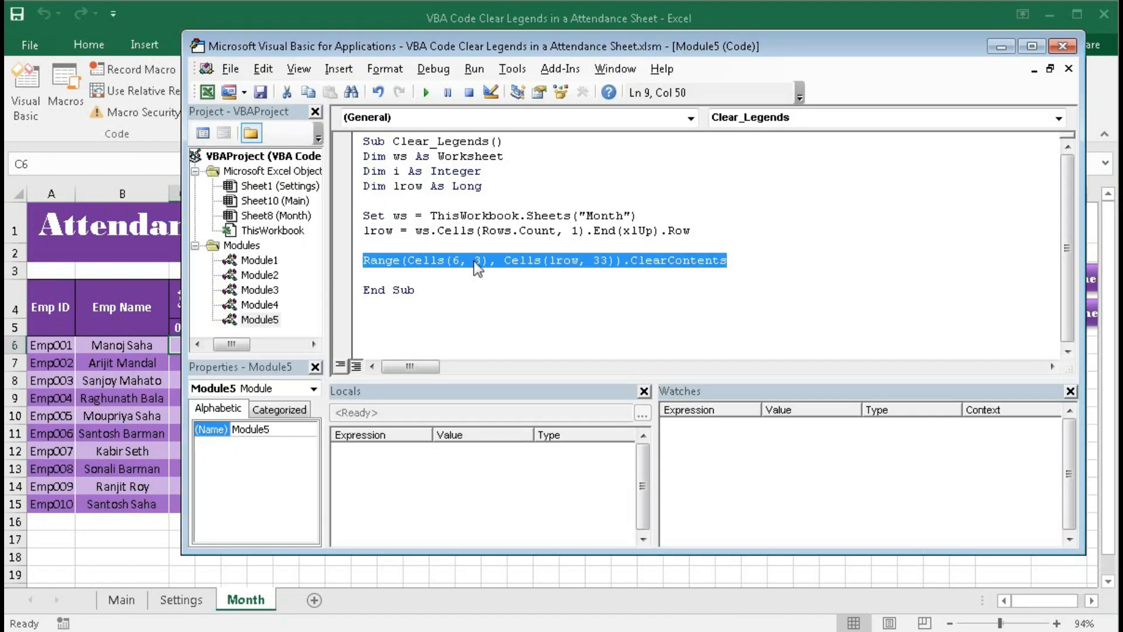
mouse_move(524, 272)
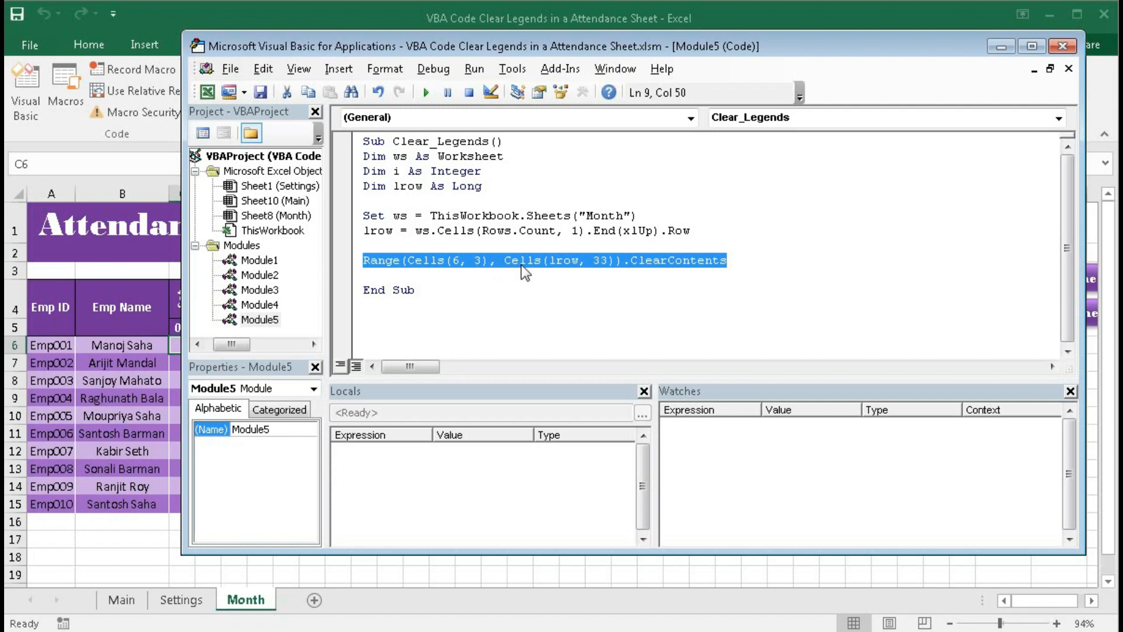
mouse_move(608, 271)
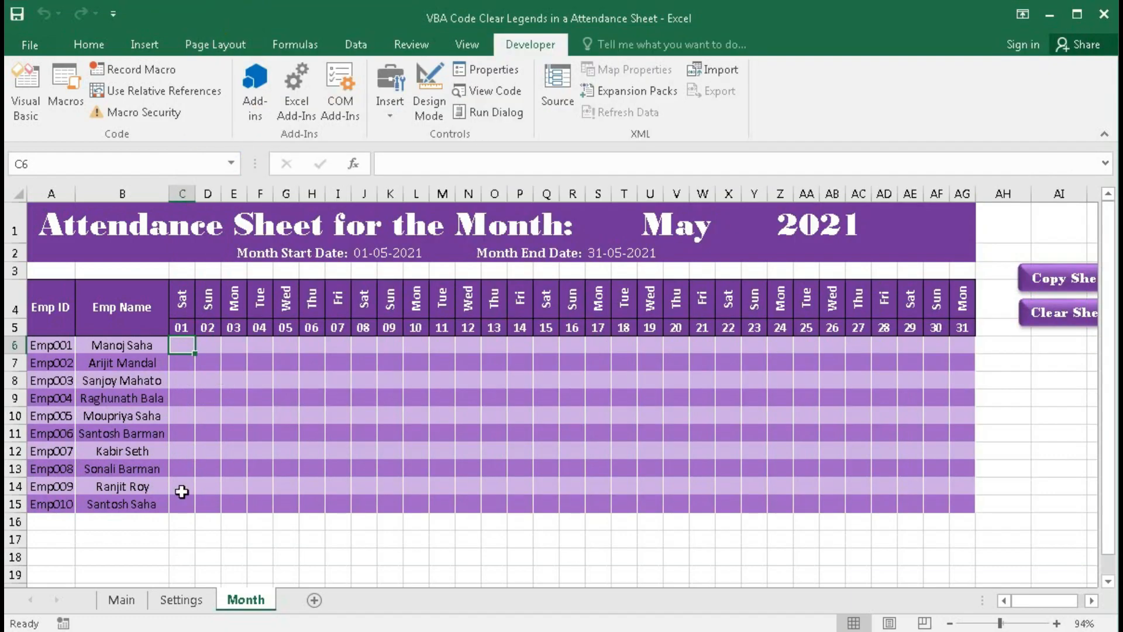
mouse_move(185, 345)
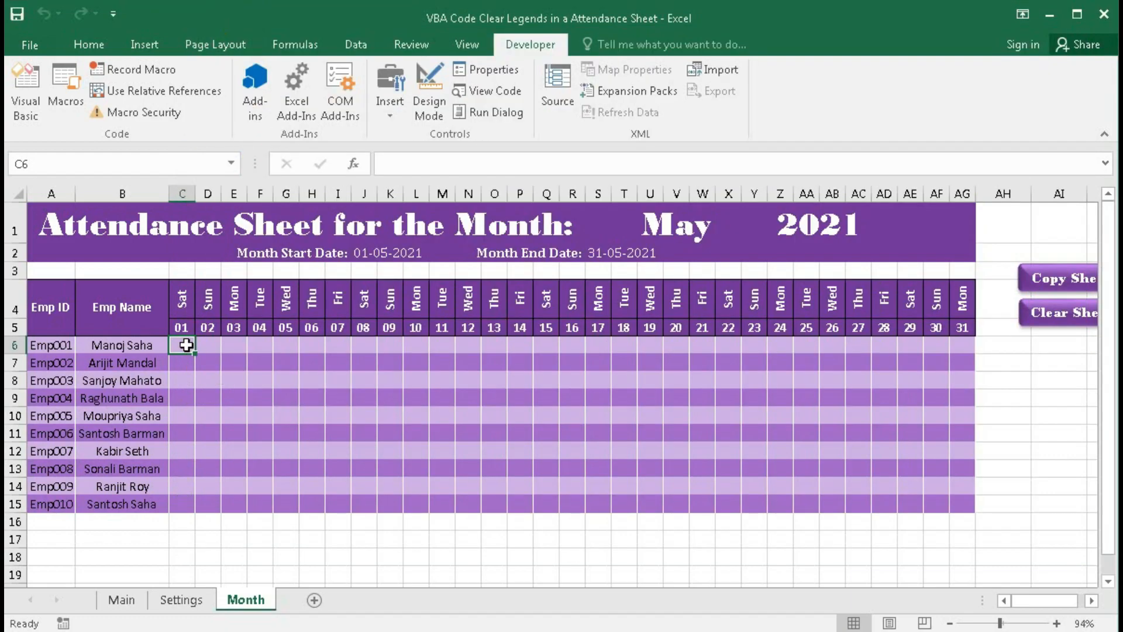
mouse_move(181, 505)
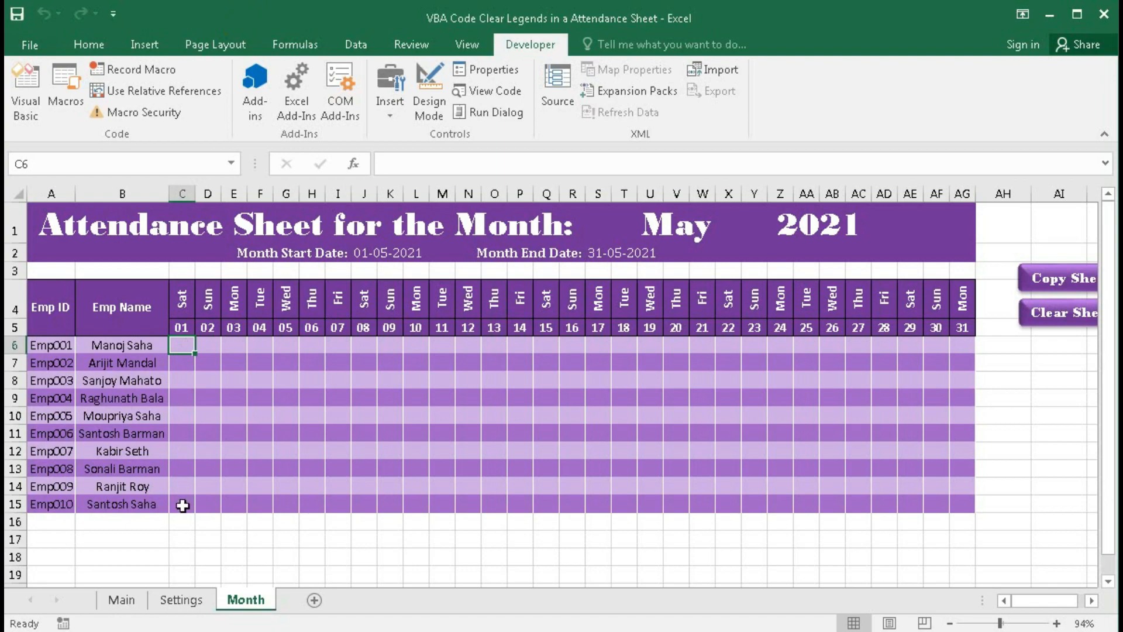
mouse_move(963, 504)
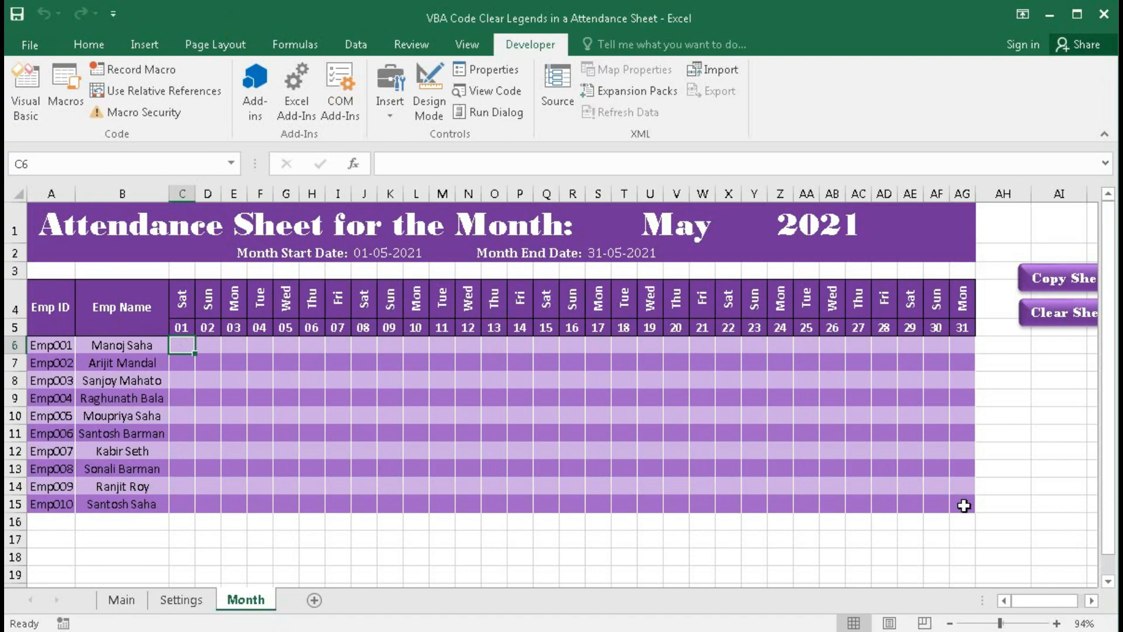
mouse_move(208, 331)
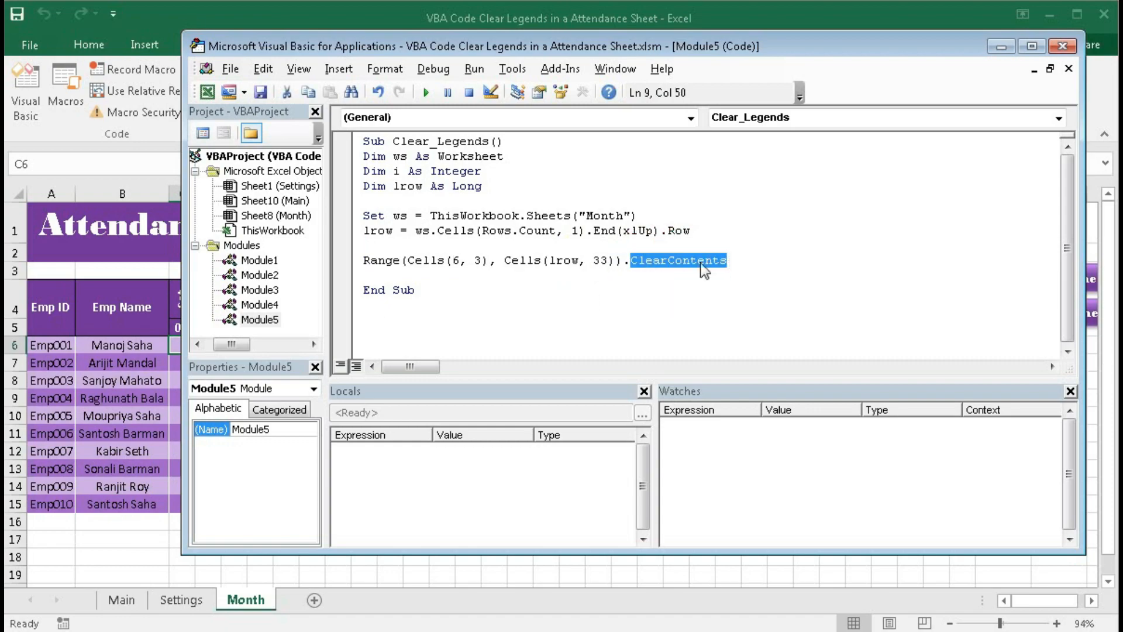
mouse_move(679, 274)
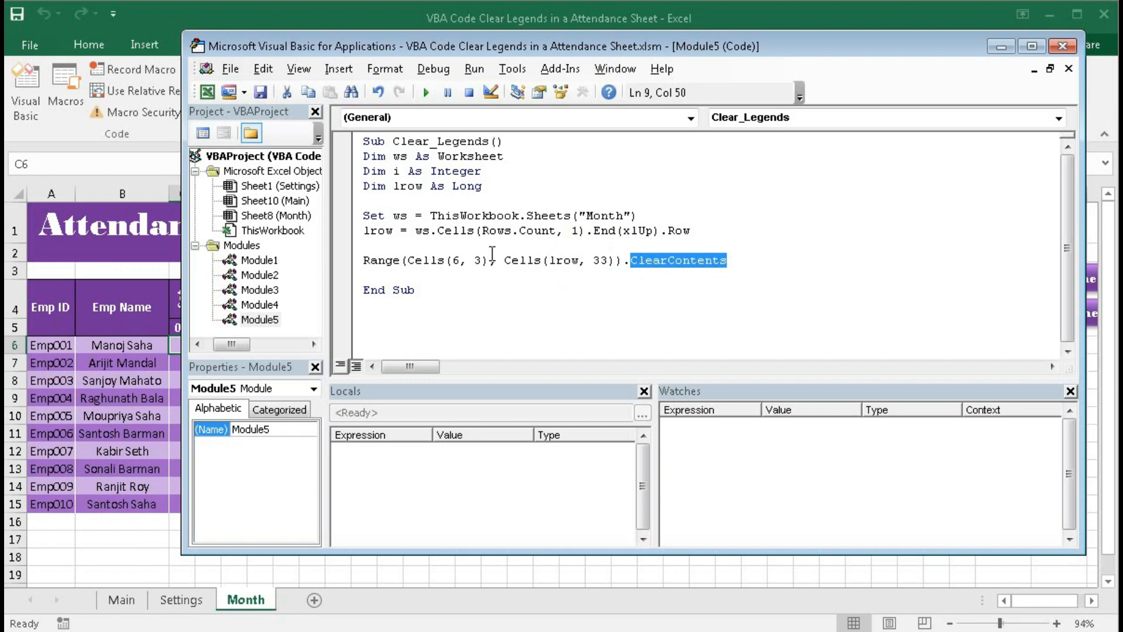
mouse_move(615, 69)
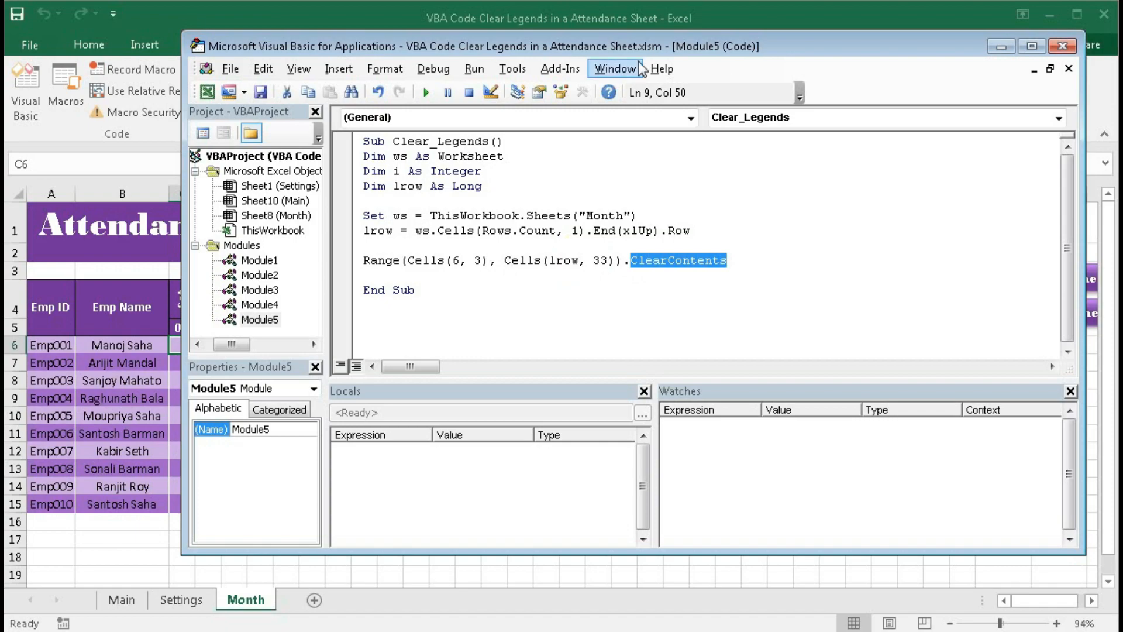
mouse_move(694, 61)
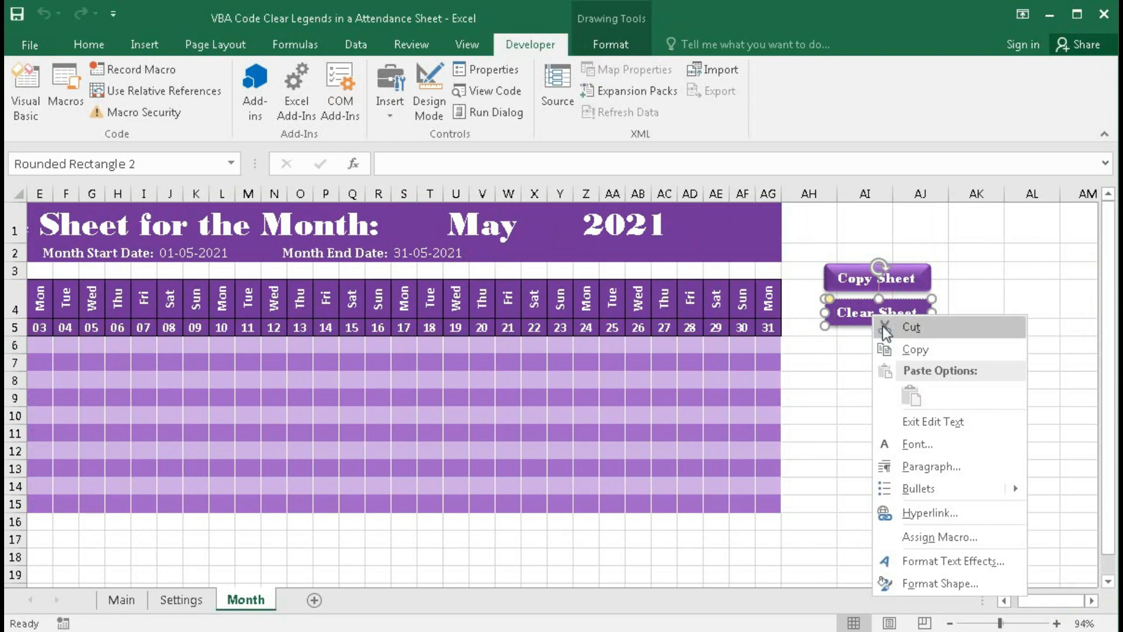
mouse_move(926, 537)
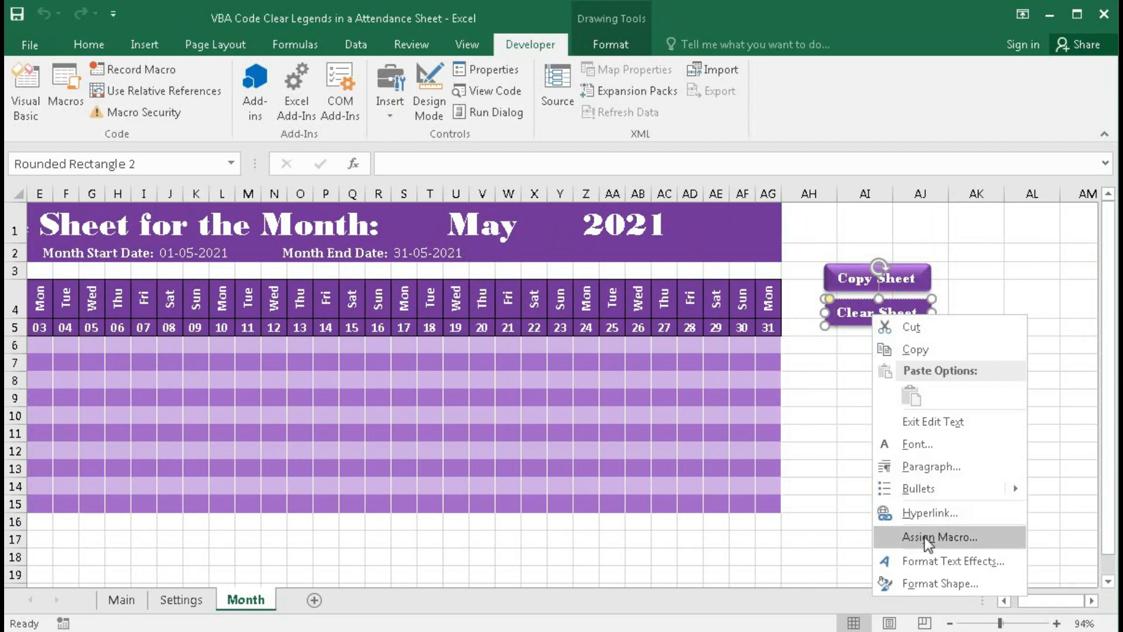
Step: Assign the Clear_Legends macro to the Clear Sheet shape
click(939, 537)
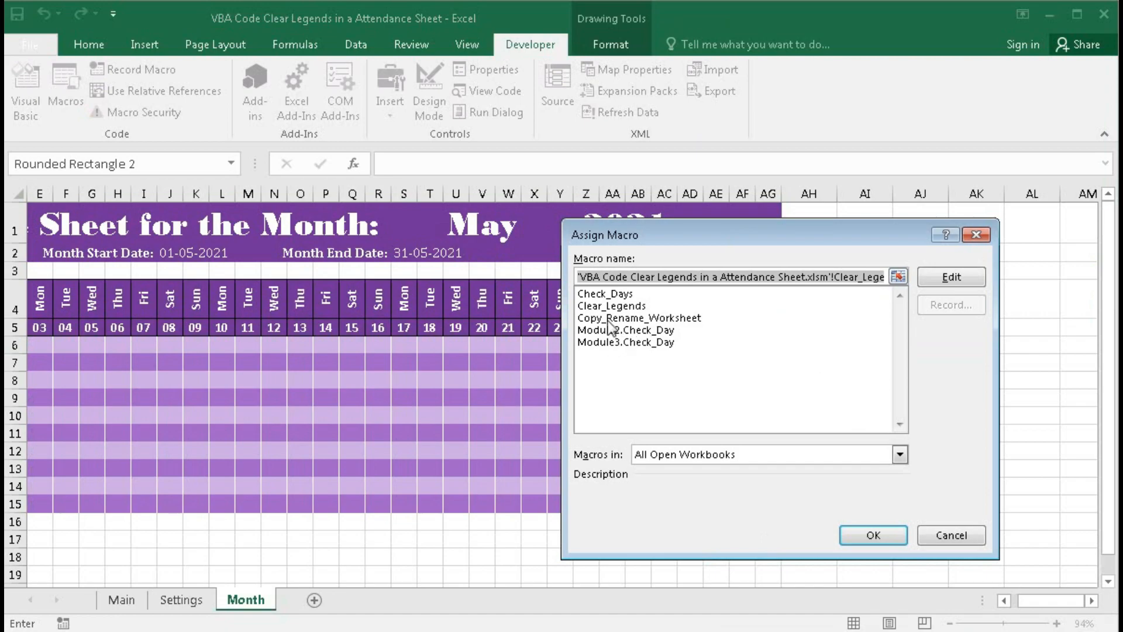
click(623, 306)
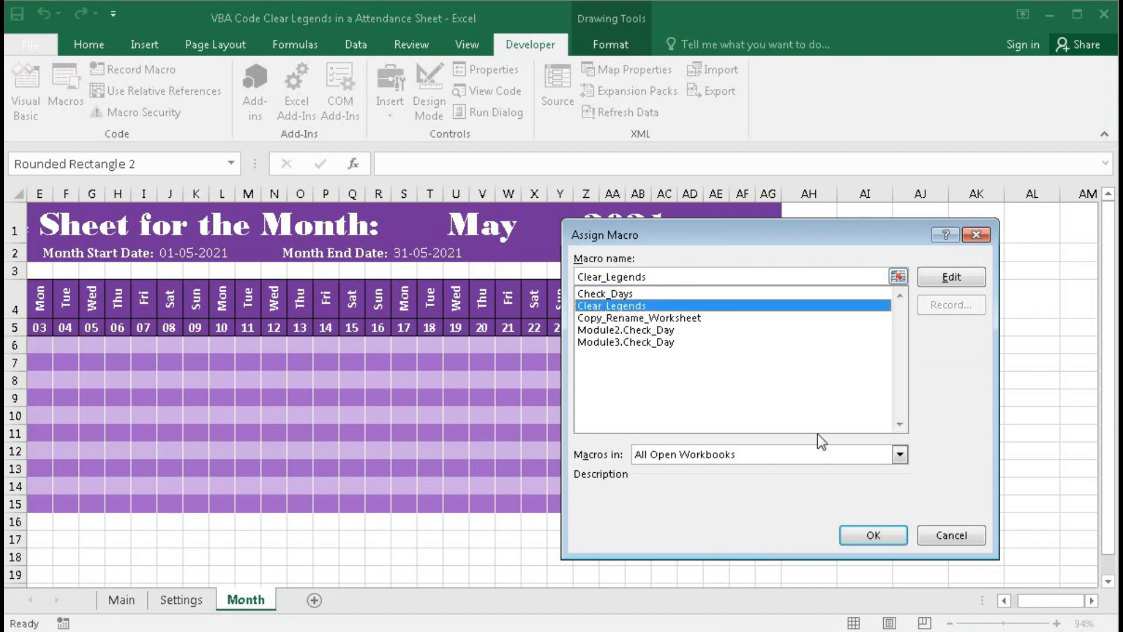
click(871, 535)
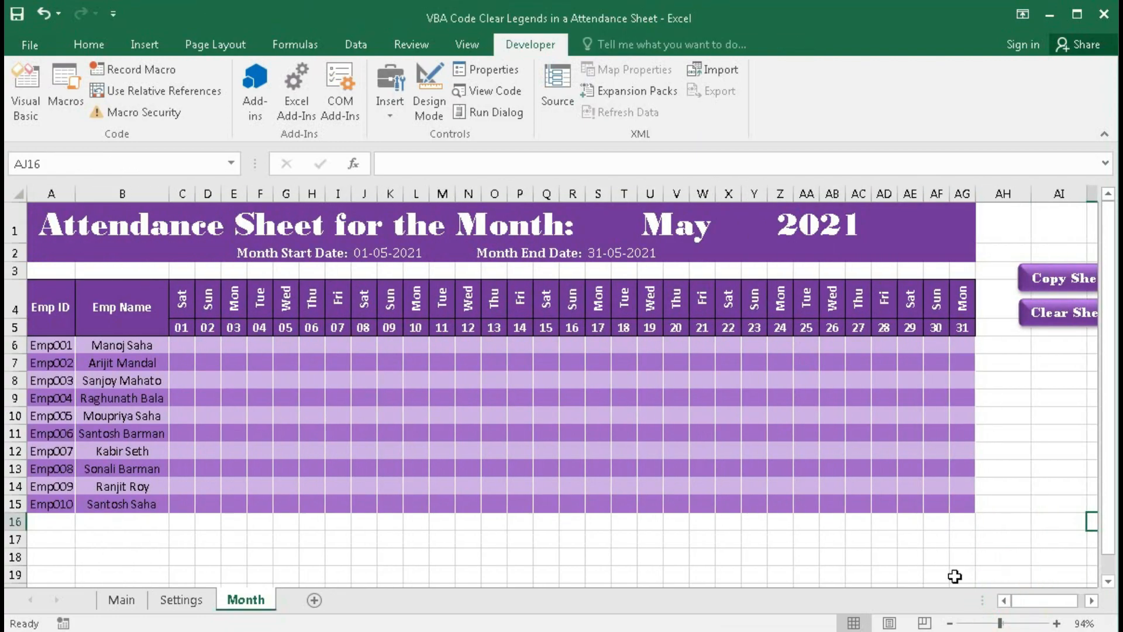
Step: Fill C6:AG15 with P, then empty the grid with the Clear Sheet macro
drag(182, 344, 208, 363)
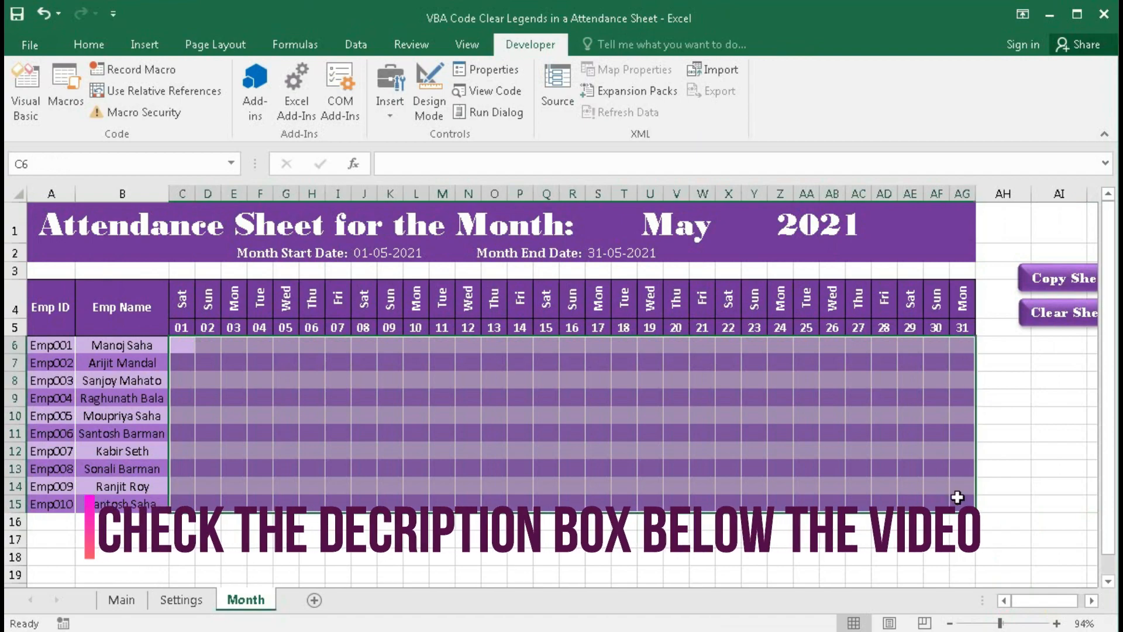
text(p)
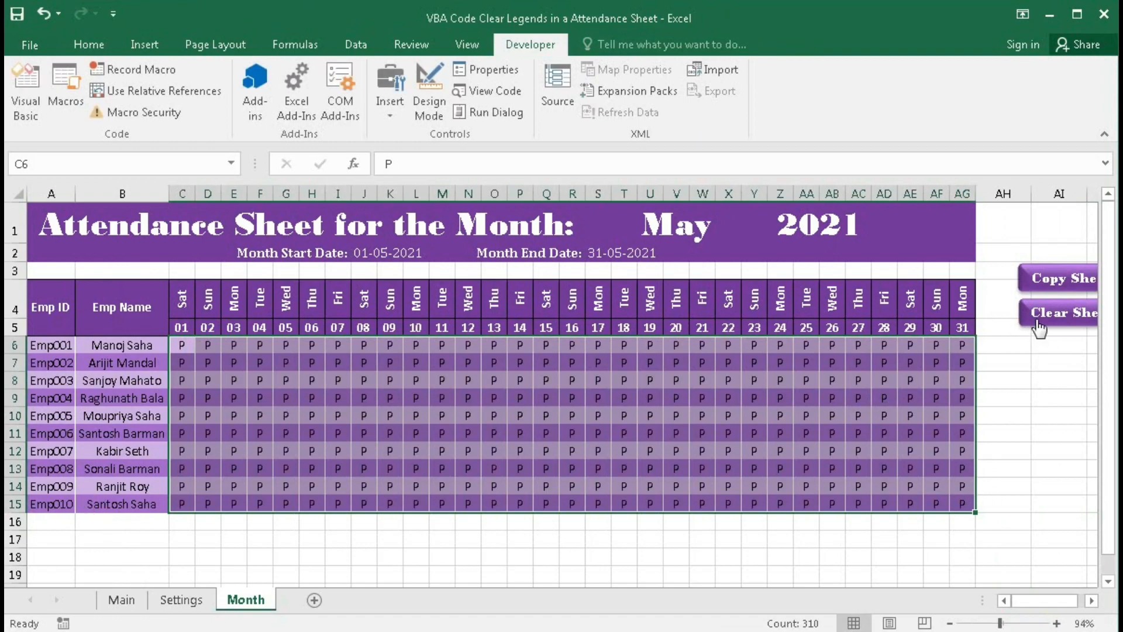
click(1062, 313)
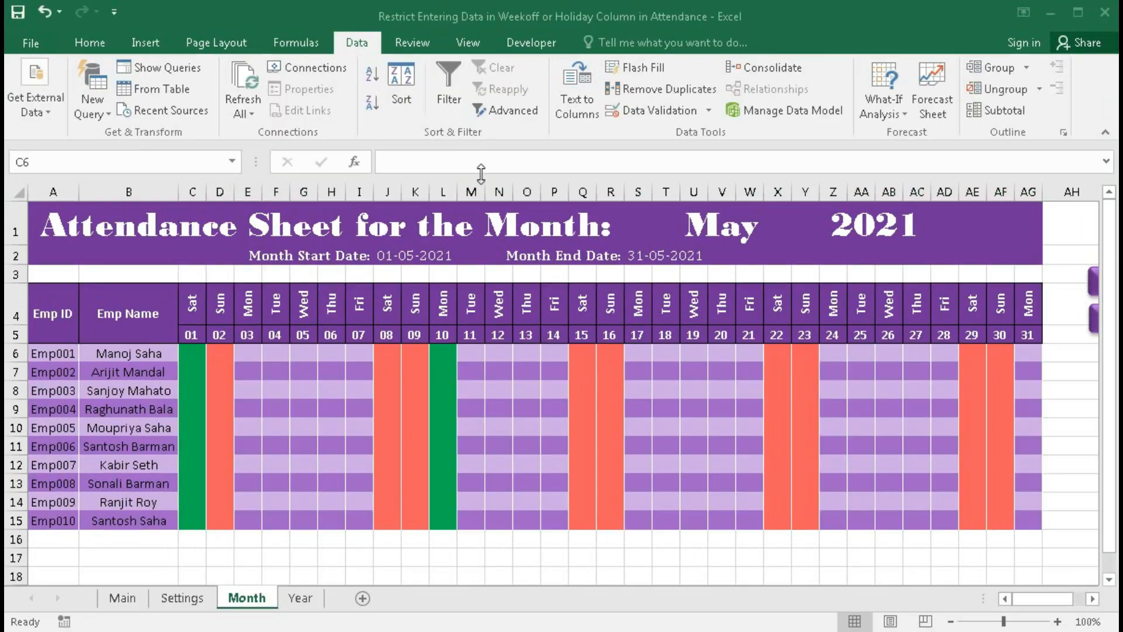
Step: Enter P for Emp001 in the 01 holiday and 02 Sunday columns, triggering Wrong Input errors
click(191, 352)
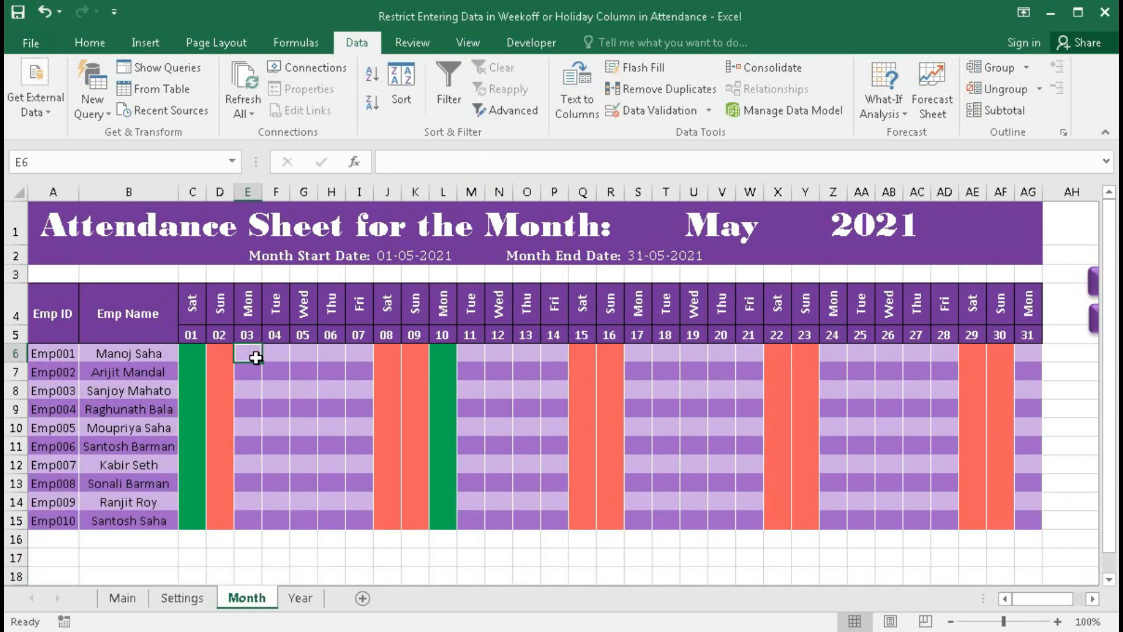
mouse_move(251, 365)
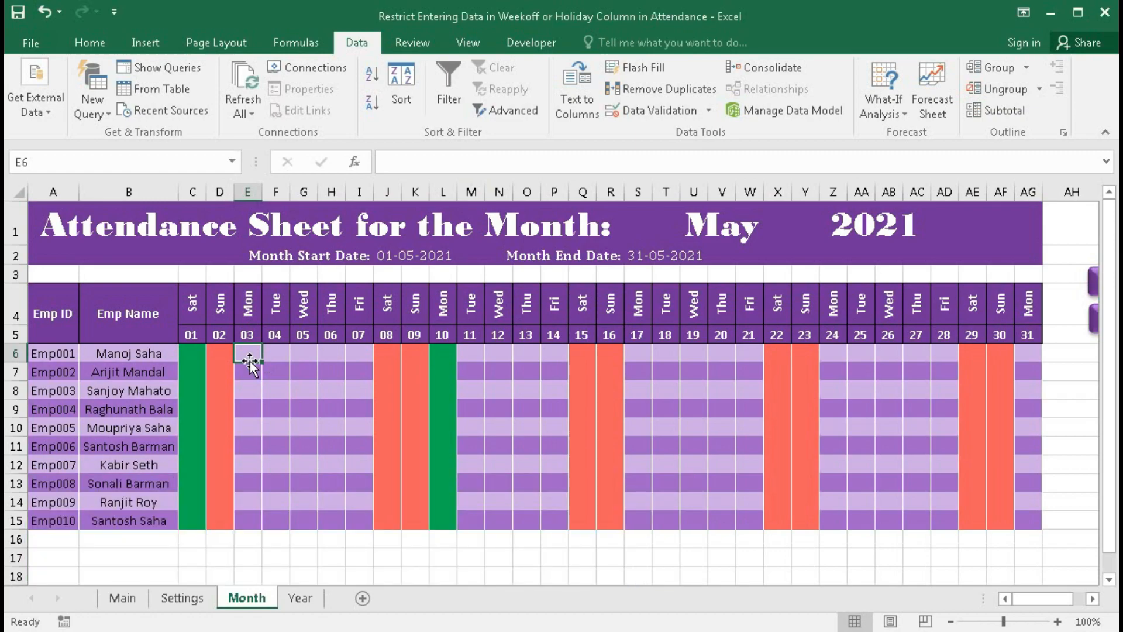
click(192, 353)
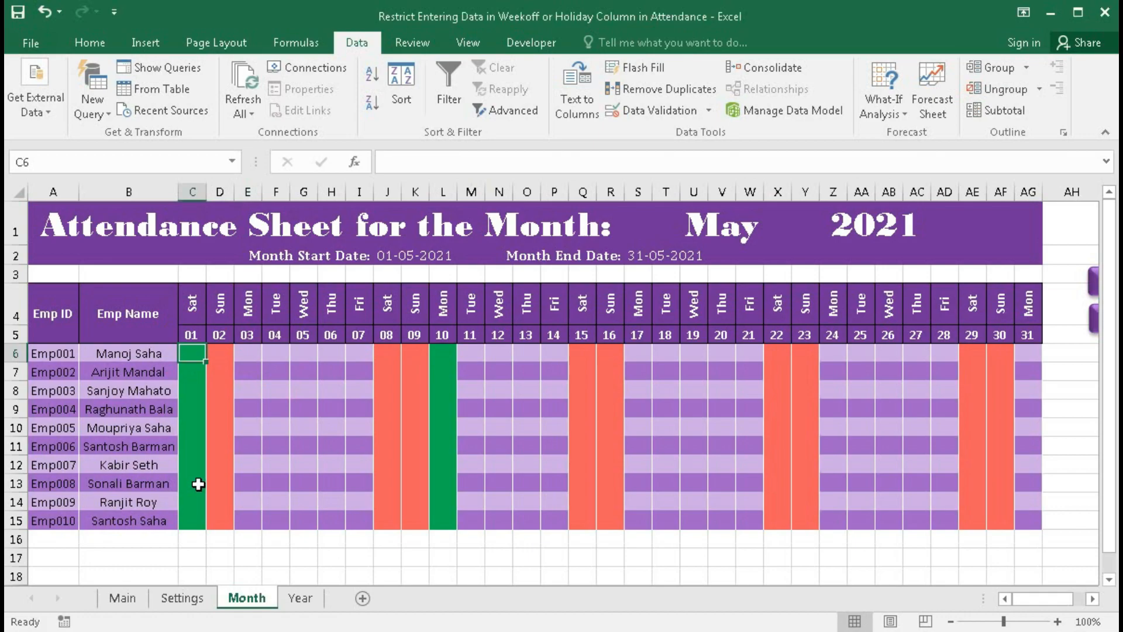
mouse_move(214, 400)
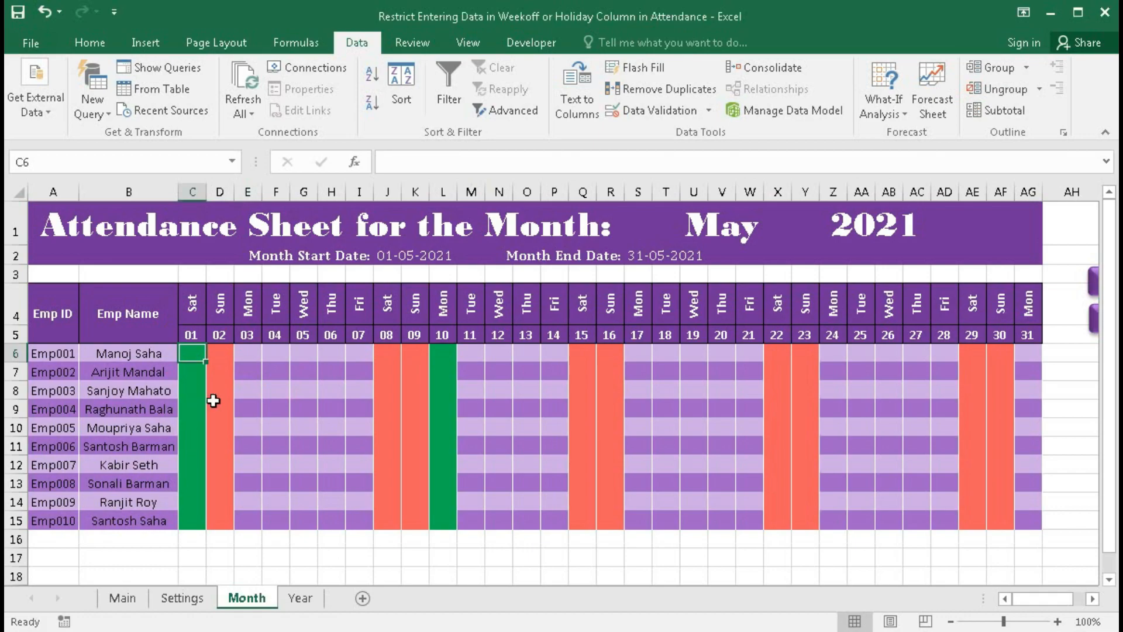
mouse_move(222, 462)
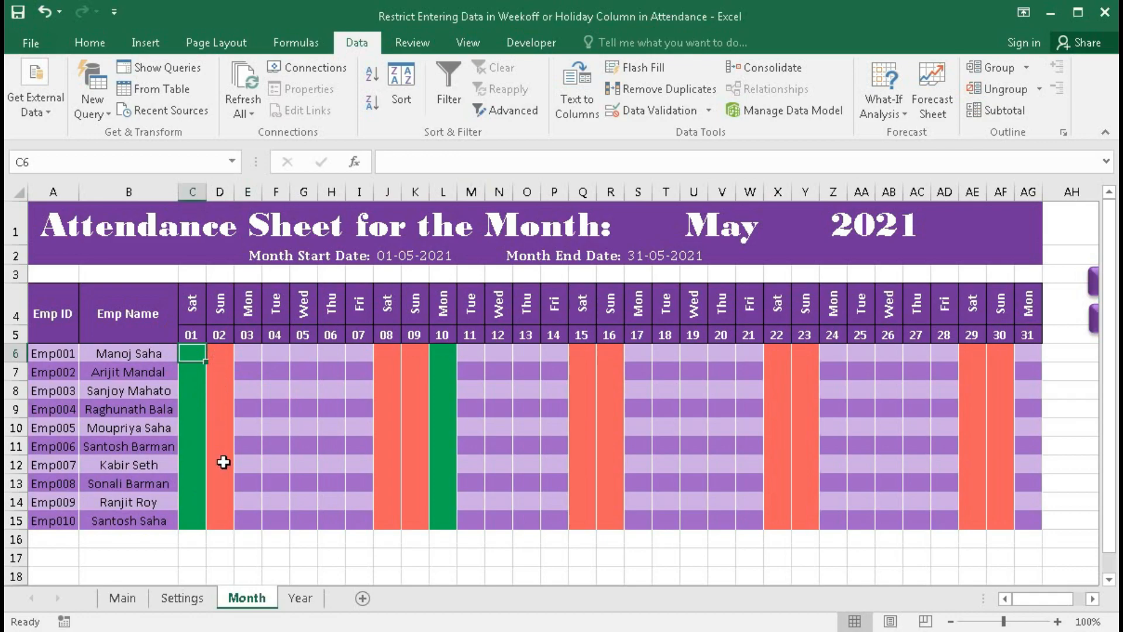
mouse_move(191, 354)
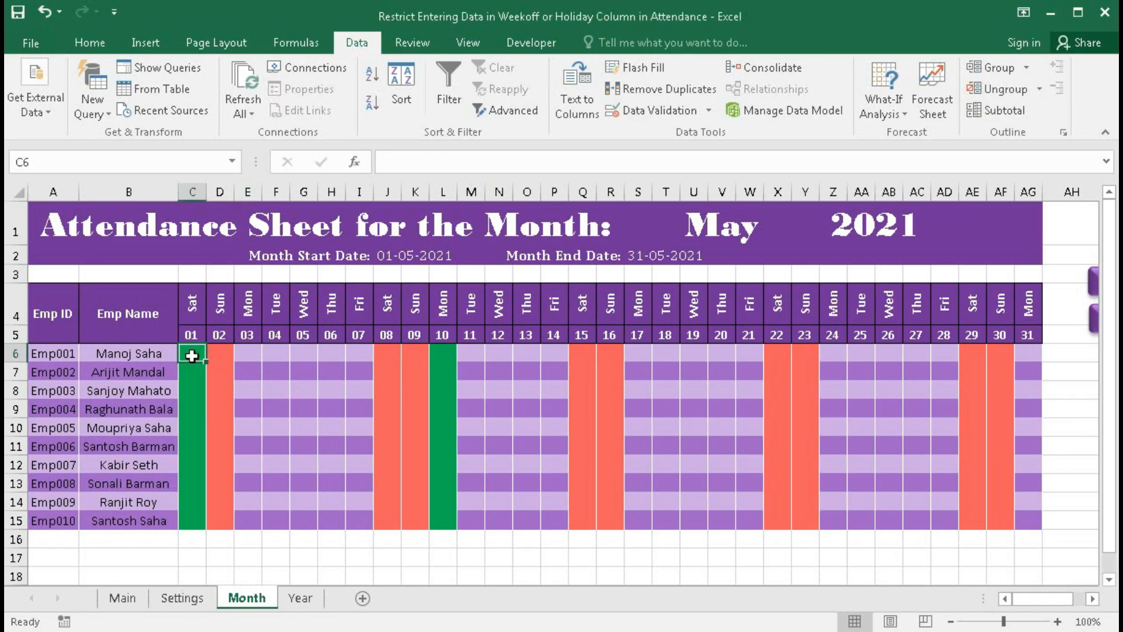
text(p)
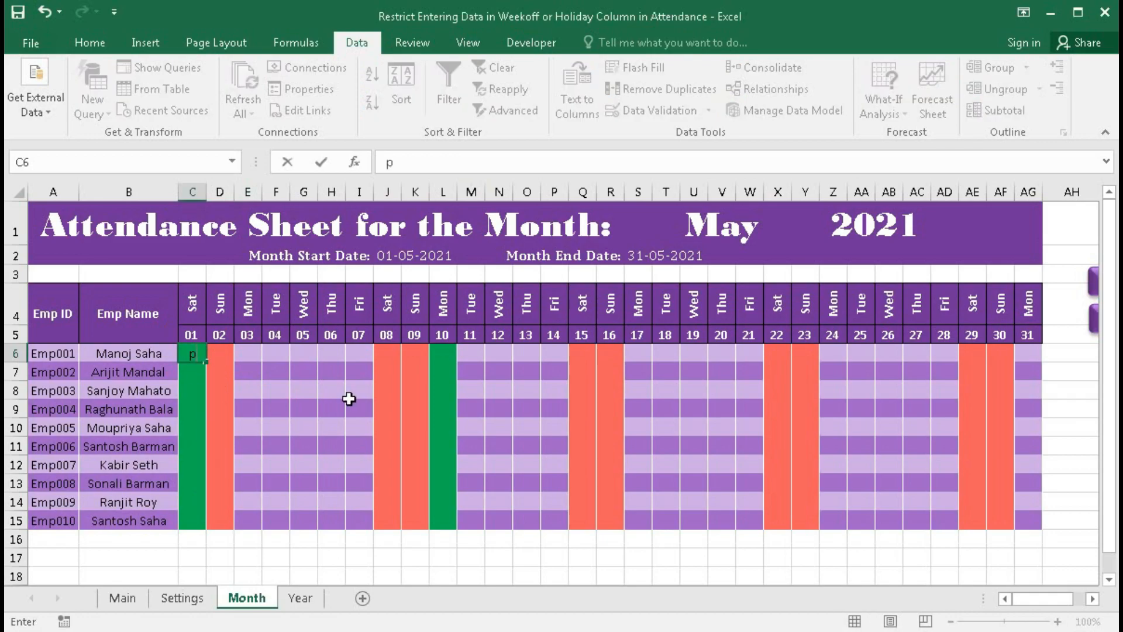
key(Delete)
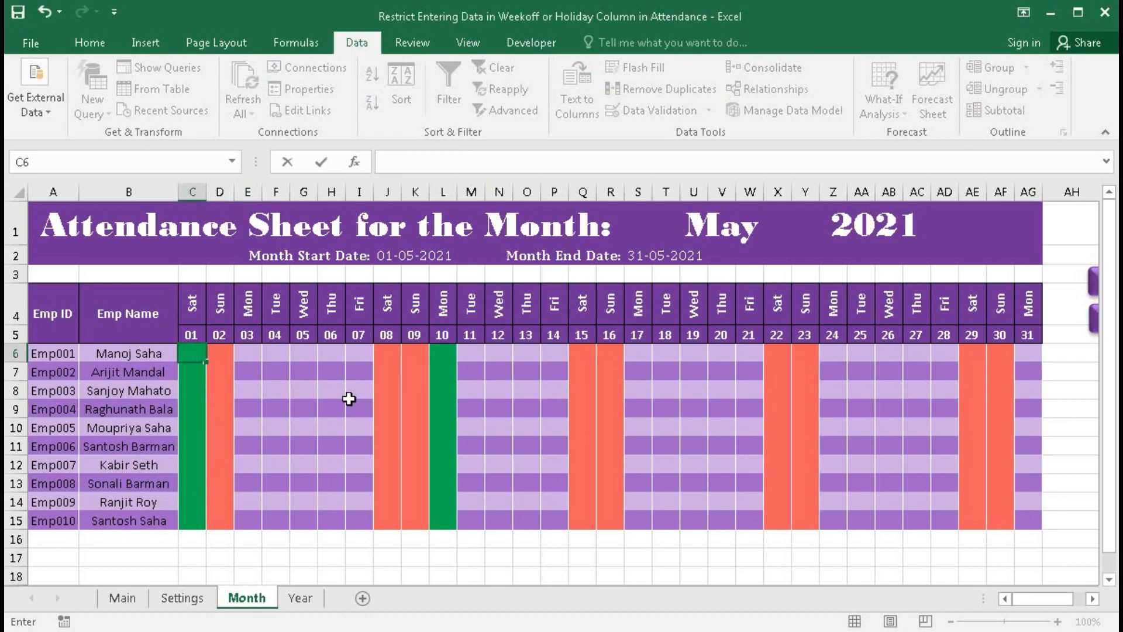
text(P)
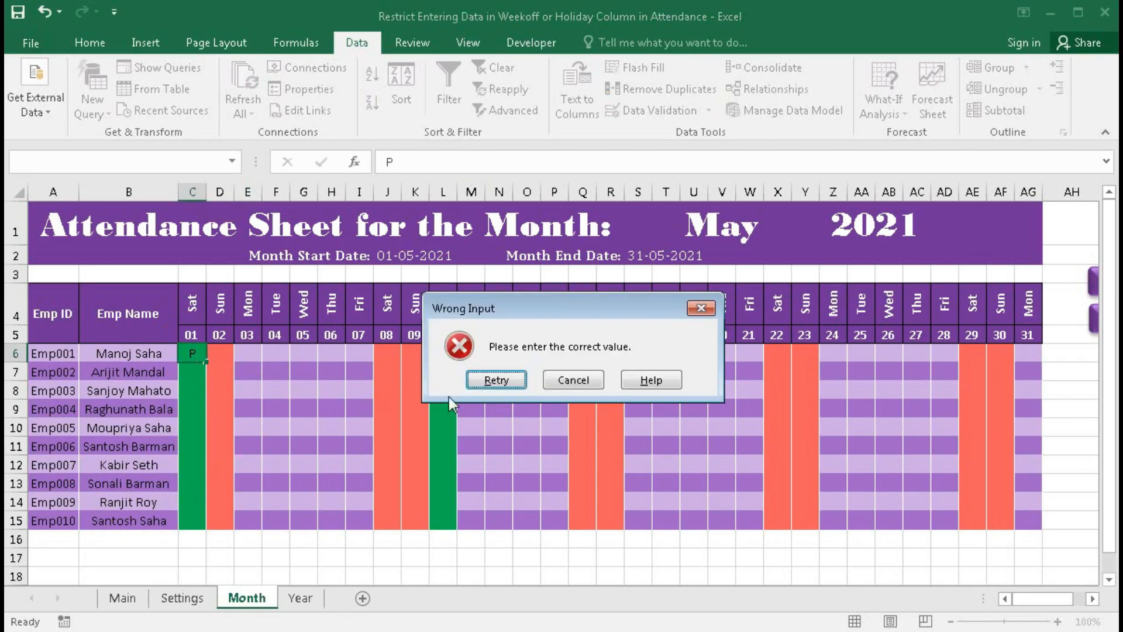
mouse_move(602, 365)
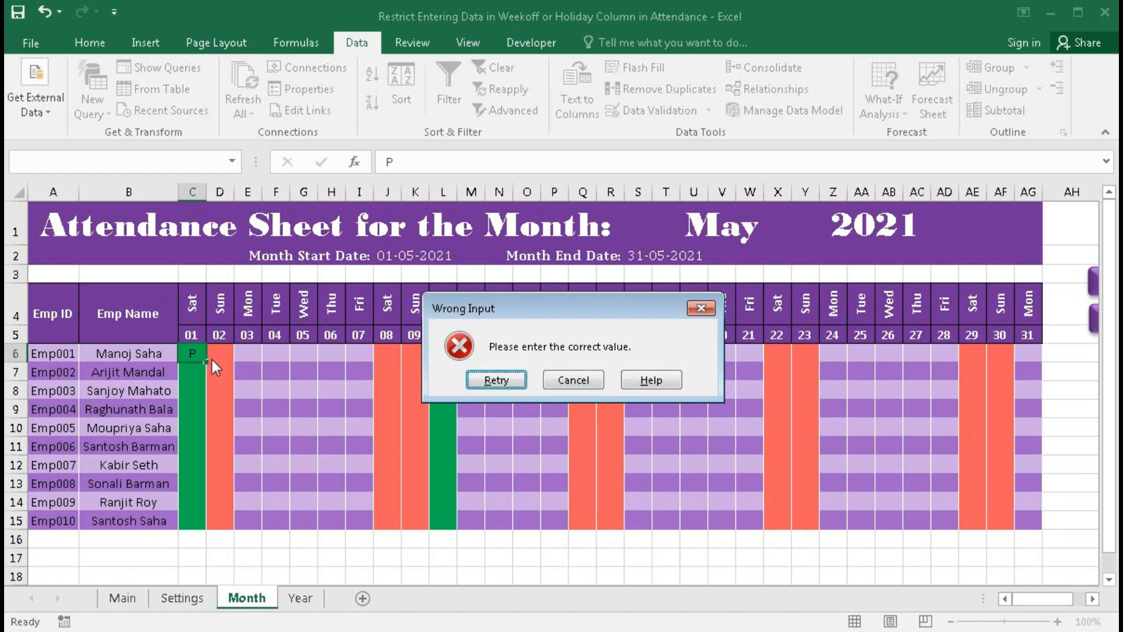
click(572, 379)
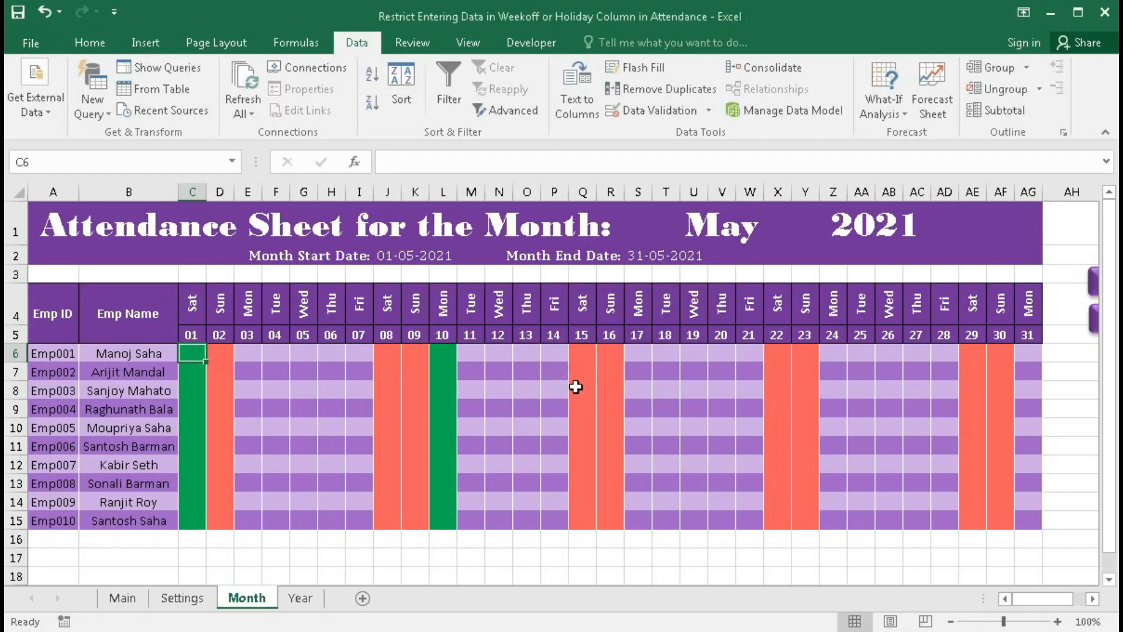
click(220, 352)
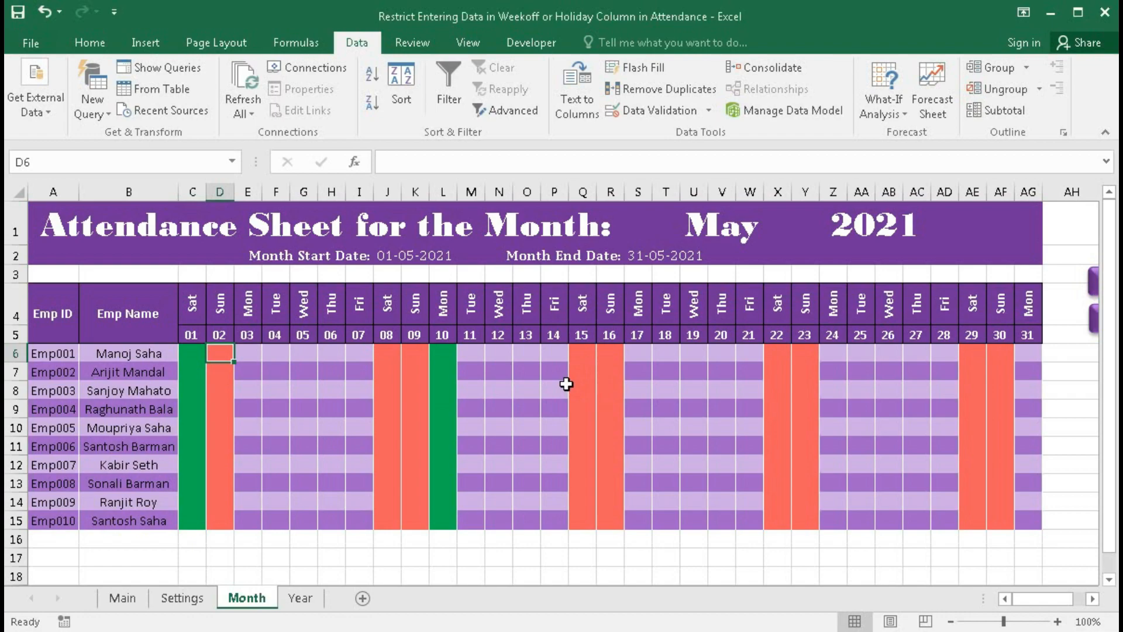
text(P)
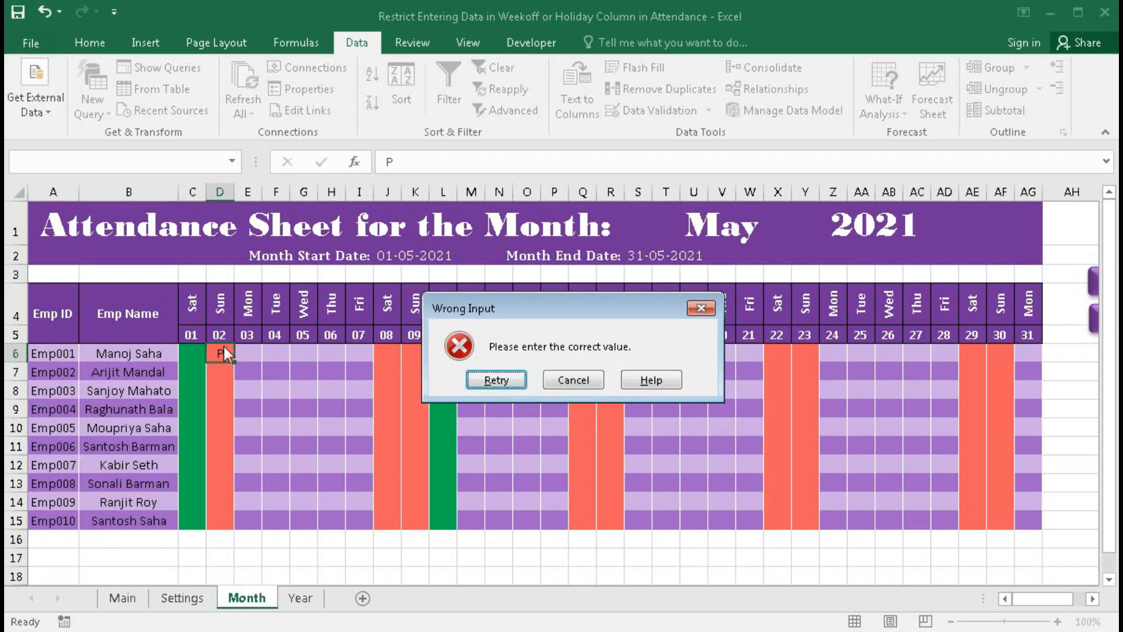
Step: Cancel the Sunday entry and enter P, A, SL and H for the first four employees on day 03
click(572, 380)
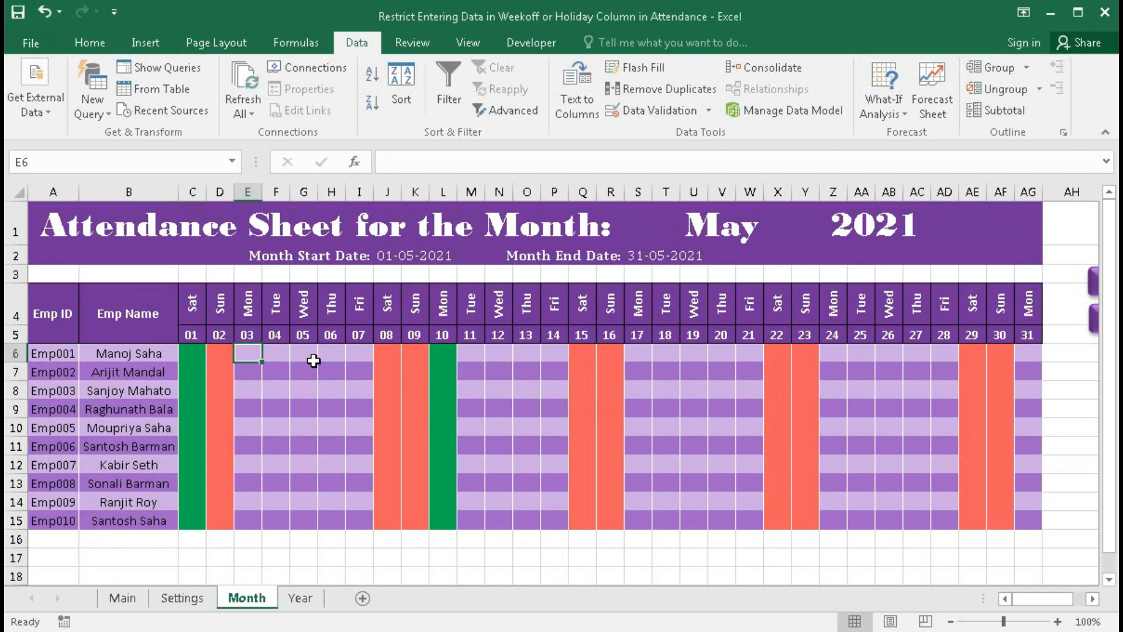
text(P)
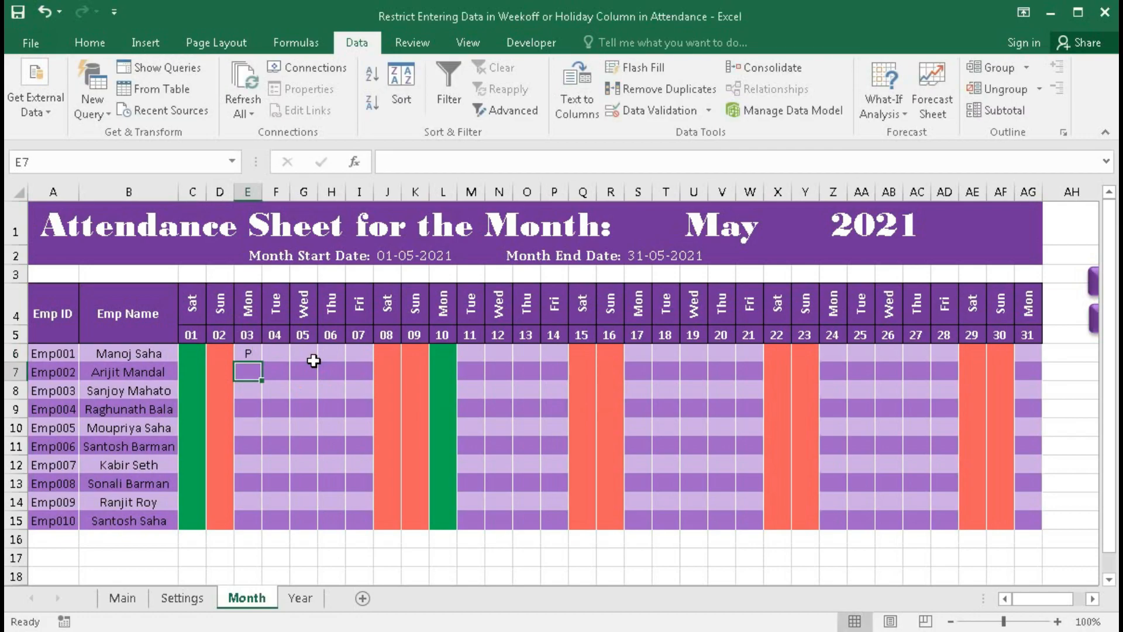
text(A)
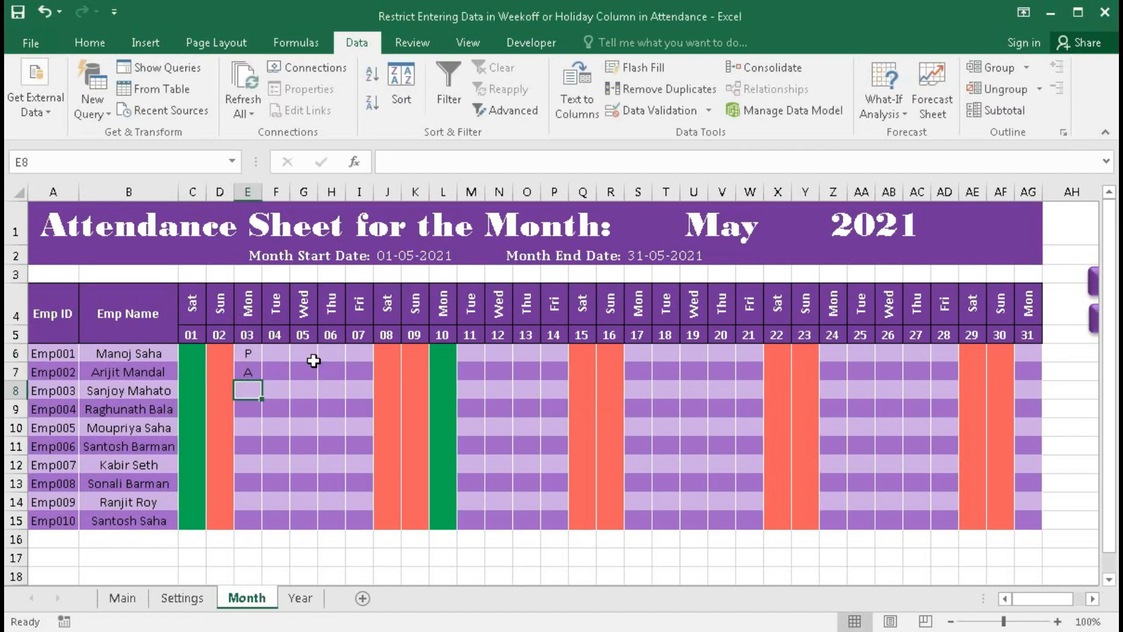
text(SL)
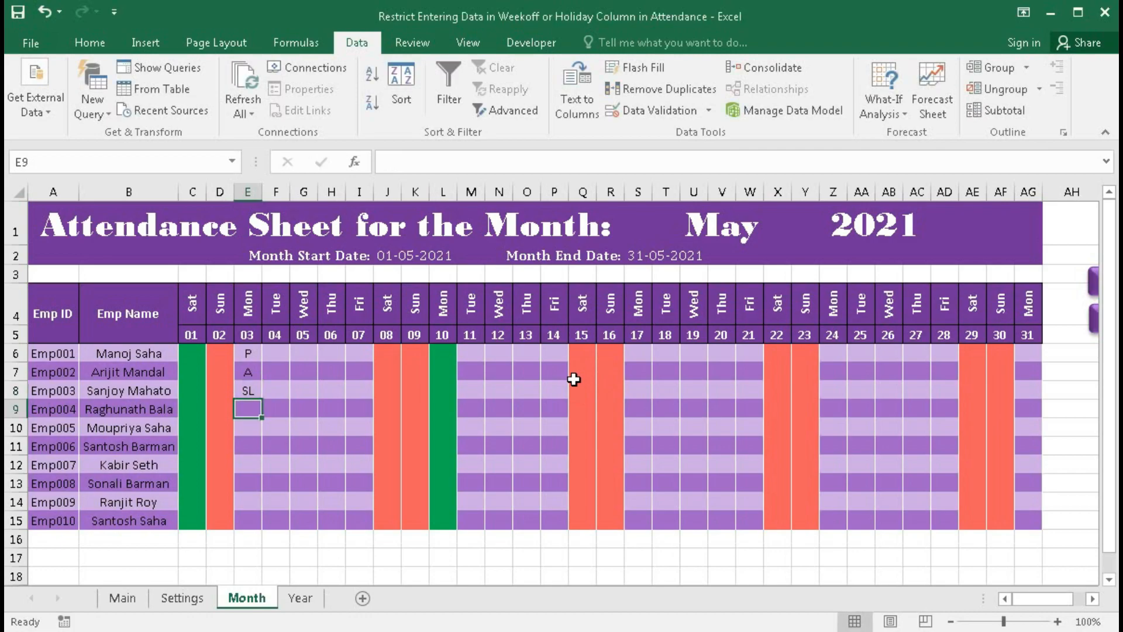
text(H)
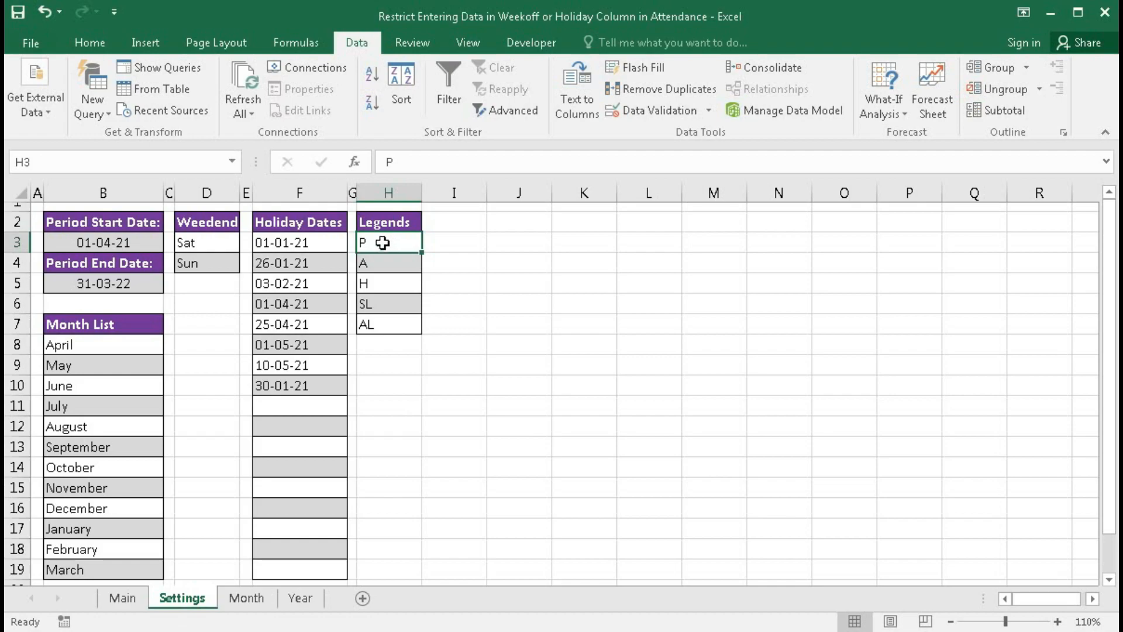
Step: Select the Settings Legends range H3:H7, then return to the Month sheet
drag(383, 243, 382, 324)
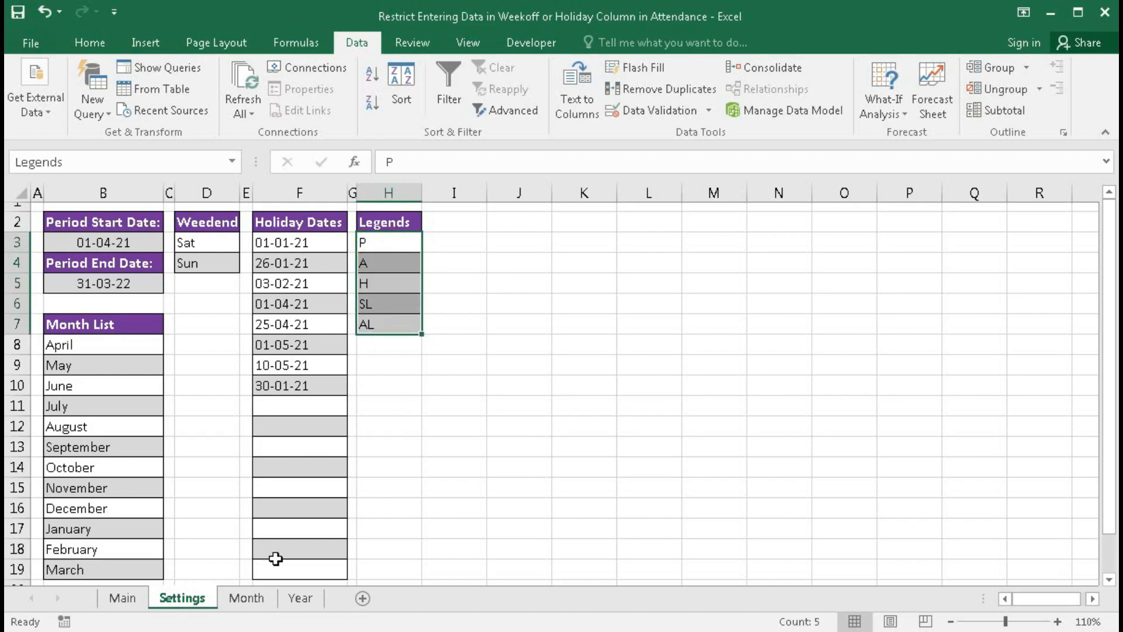
click(246, 598)
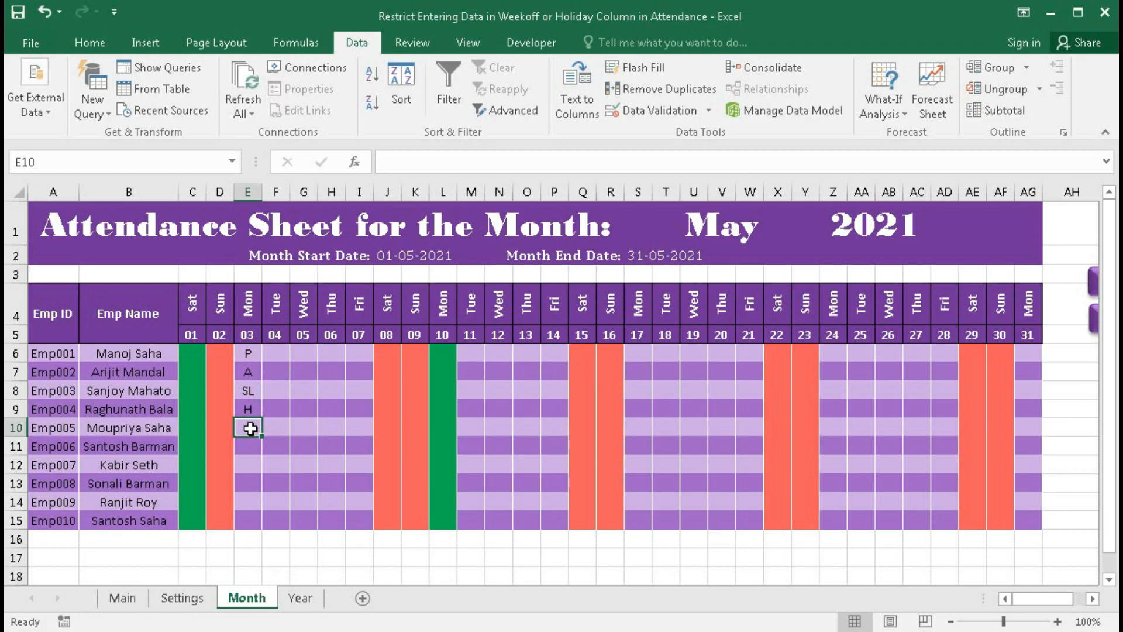
Step: Enter K for Emp005 in E10 and cancel the Wrong Input rejection
text(K)
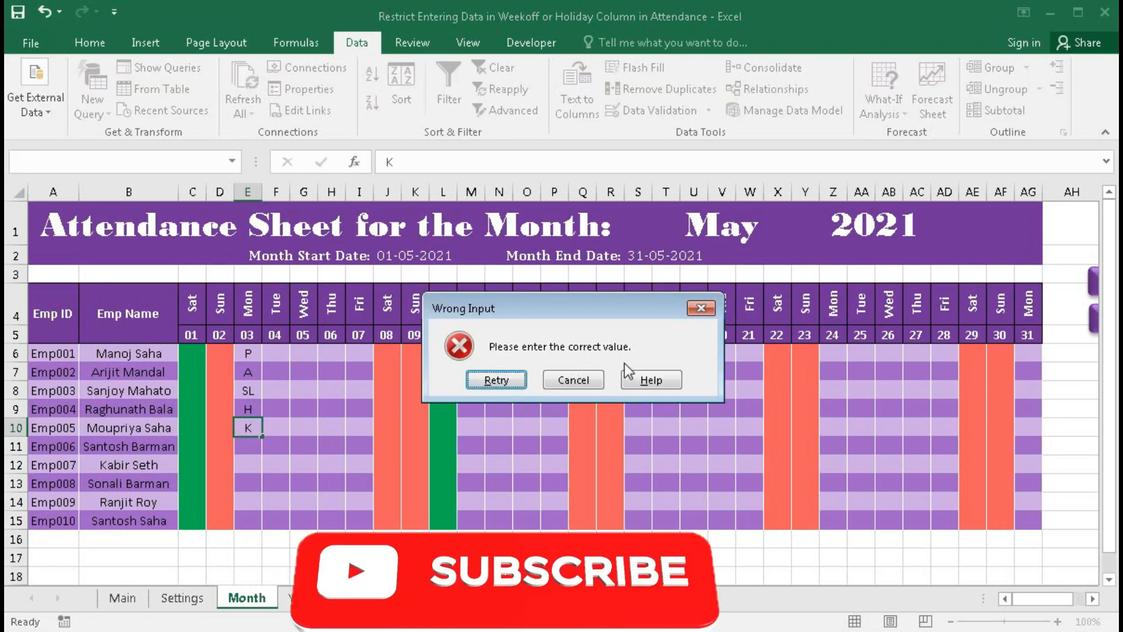
click(572, 379)
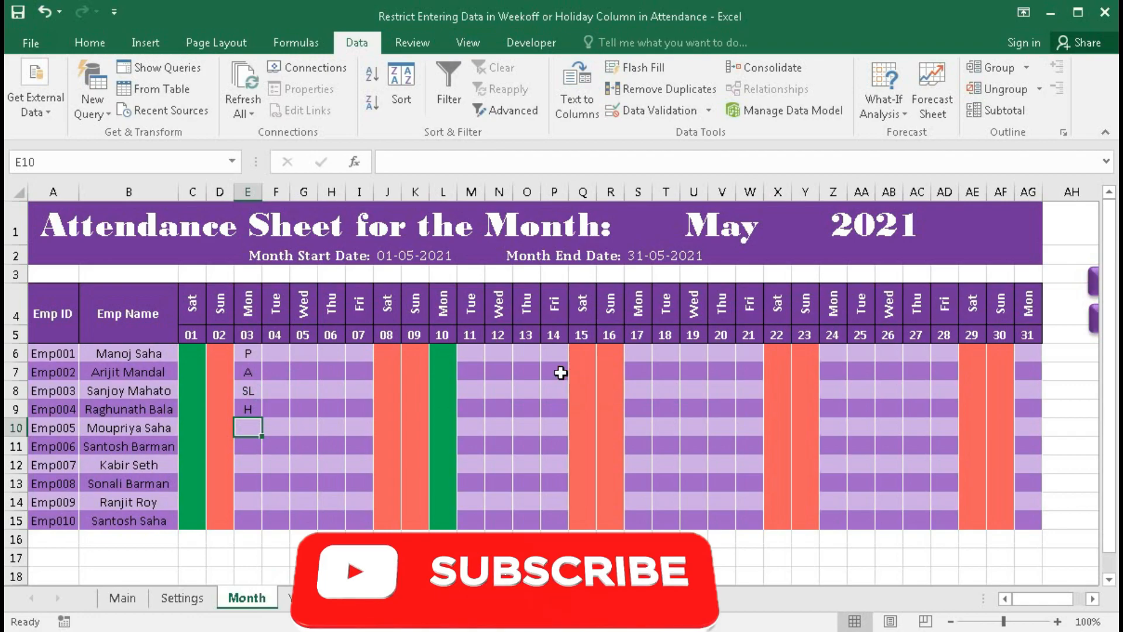